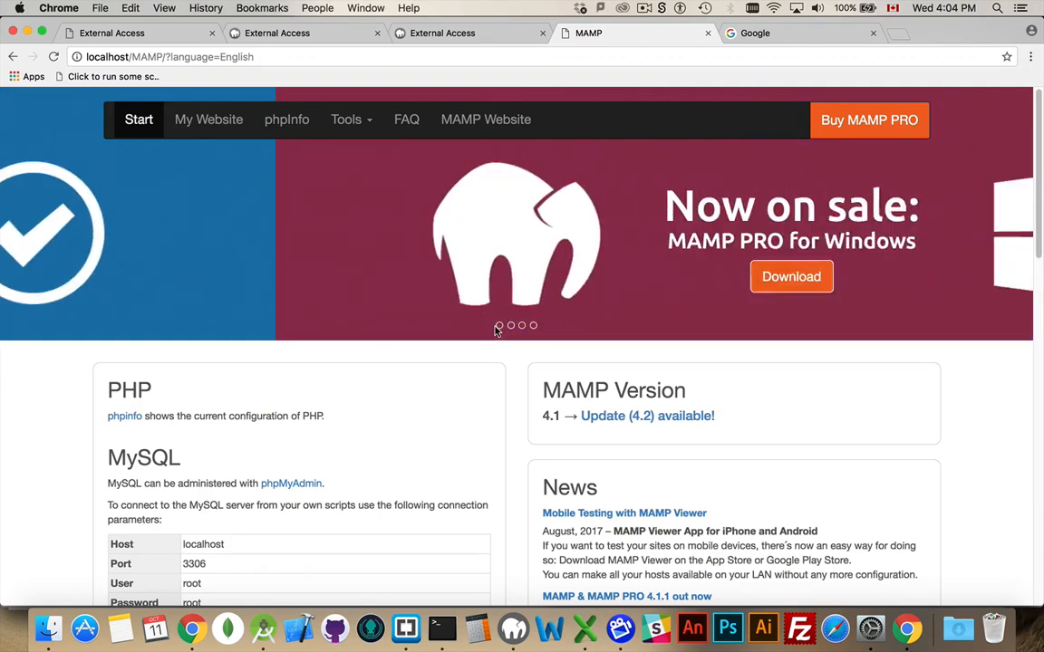
Switch to Brackets showing the Live Preview and MAMP htdocs external.html files side by side.
{"action": "left_click", "coordinate": [510, 325]}
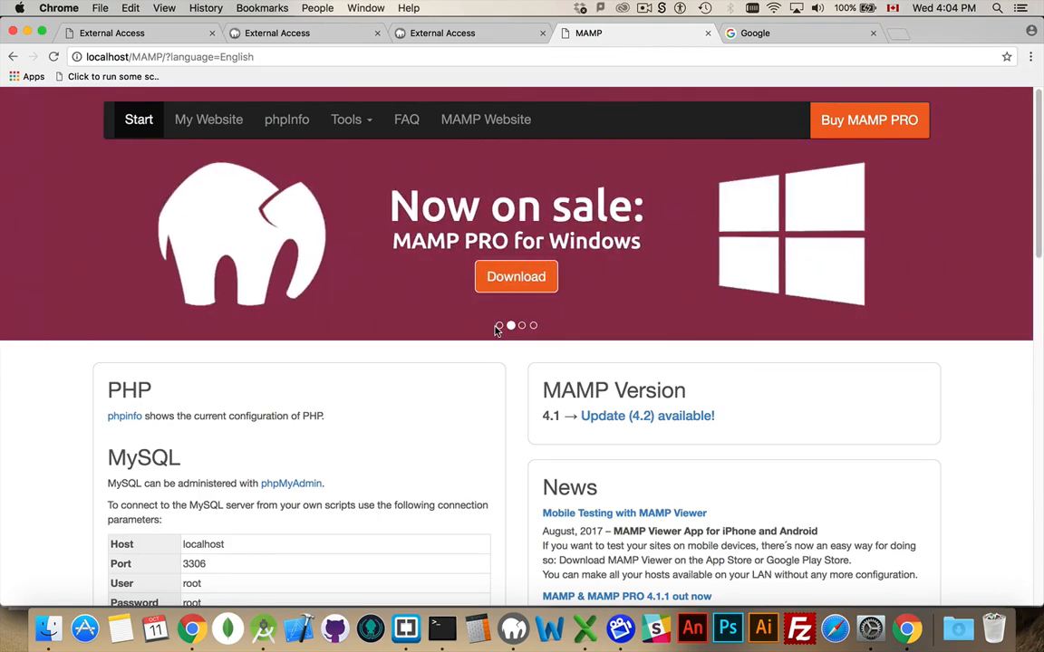
{"action": "left_click", "coordinate": [405, 628]}
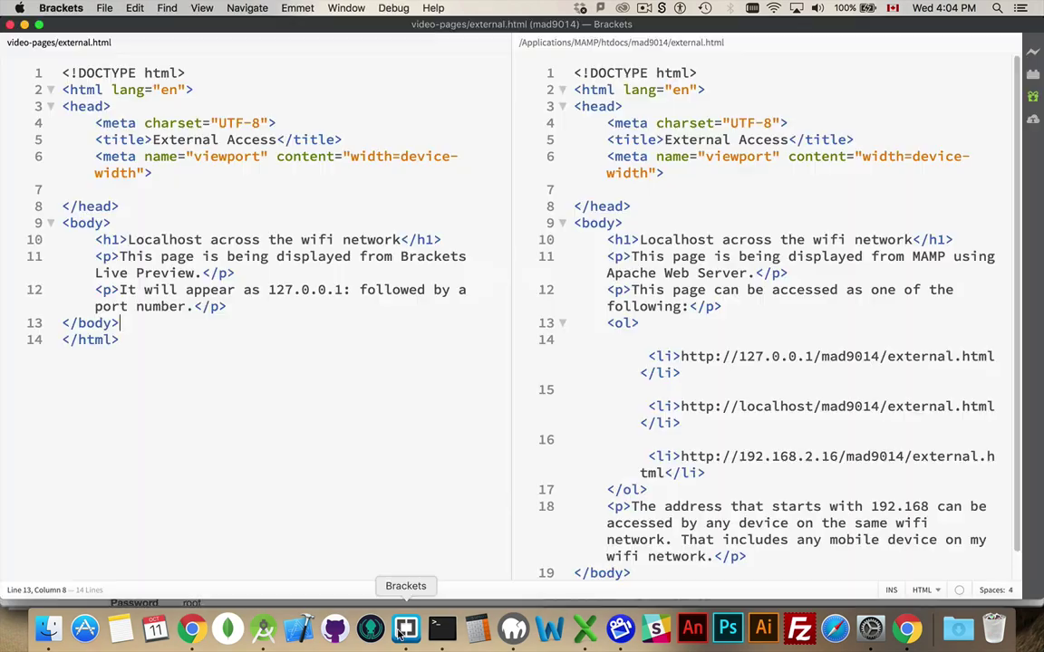
{"action": "mouse_move", "coordinate": [457, 375]}
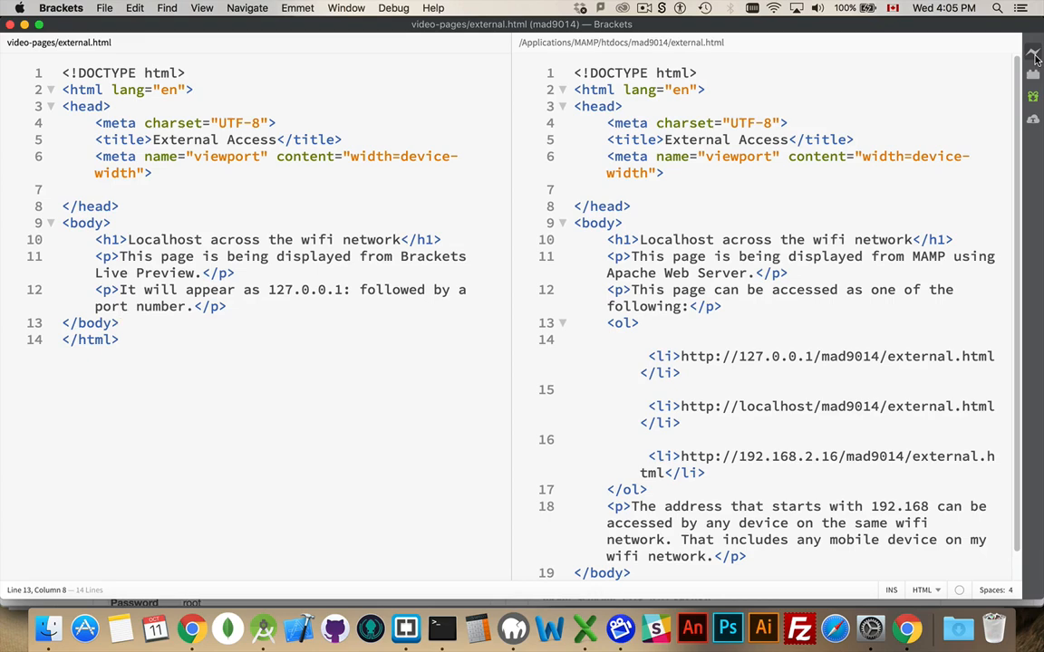
{"action": "mouse_move", "coordinate": [906, 627]}
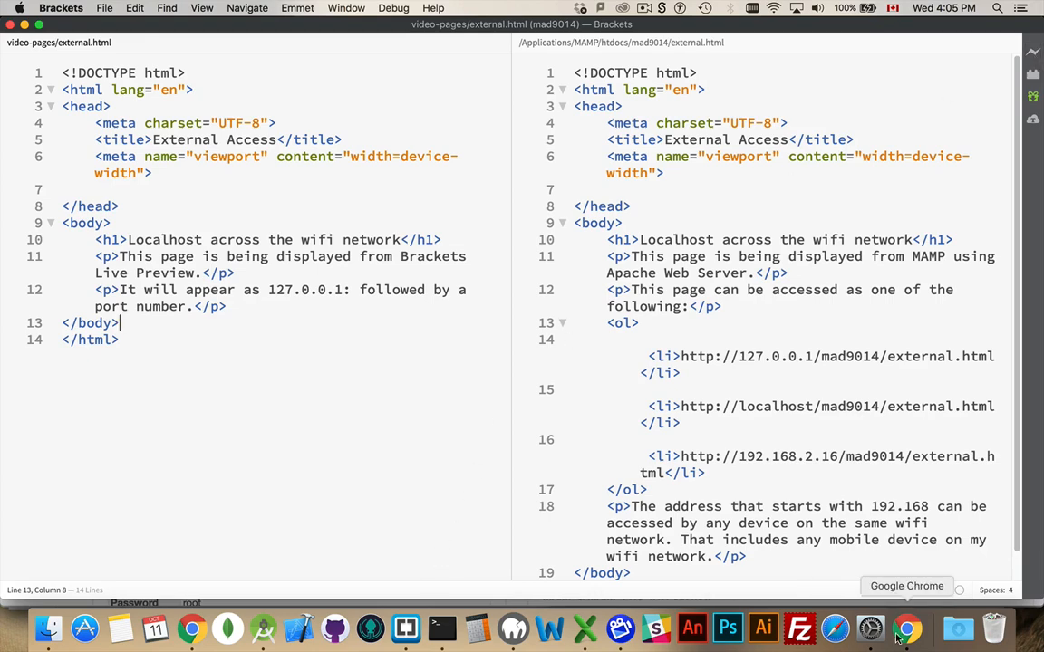
Return to Chrome's Live Preview page and select port 63647 in the address.
{"action": "left_click", "coordinate": [906, 628]}
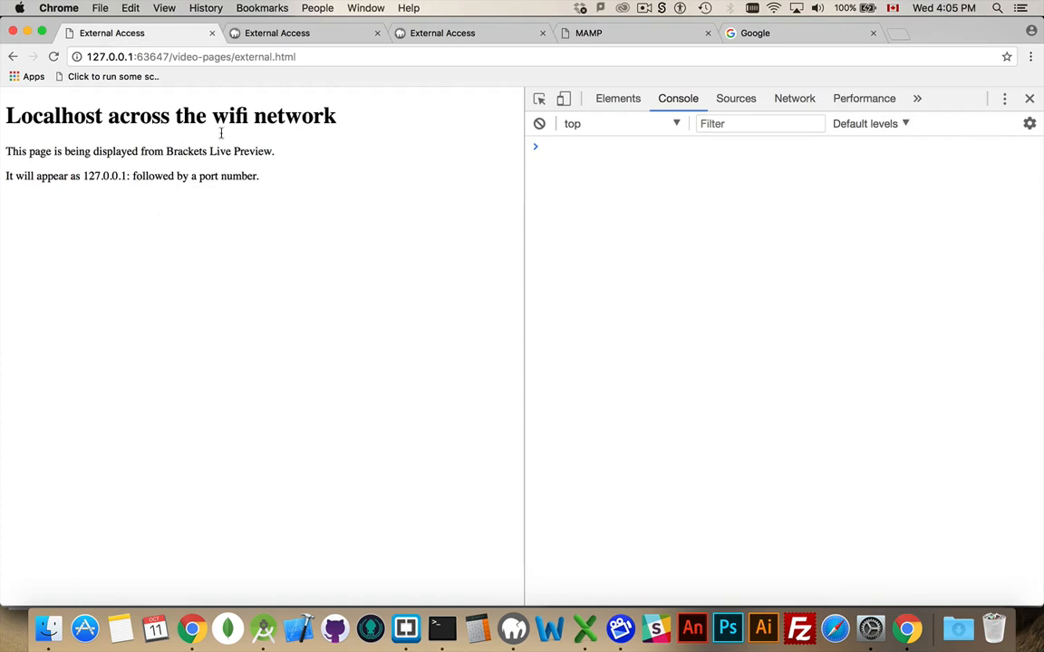
{"action": "mouse_move", "coordinate": [279, 253]}
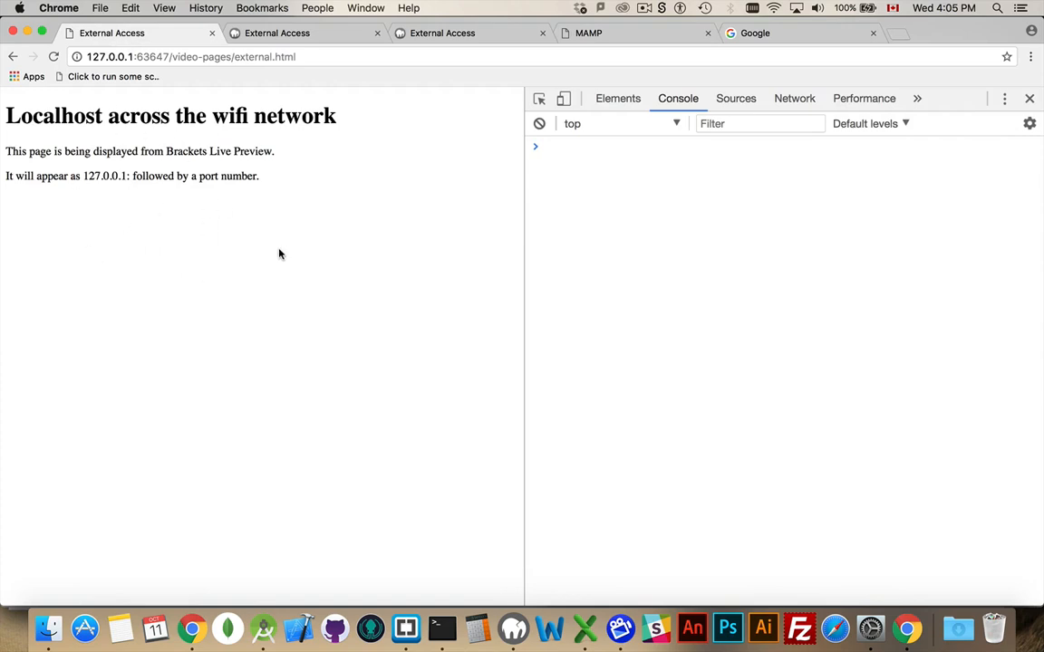
{"action": "mouse_move", "coordinate": [311, 162]}
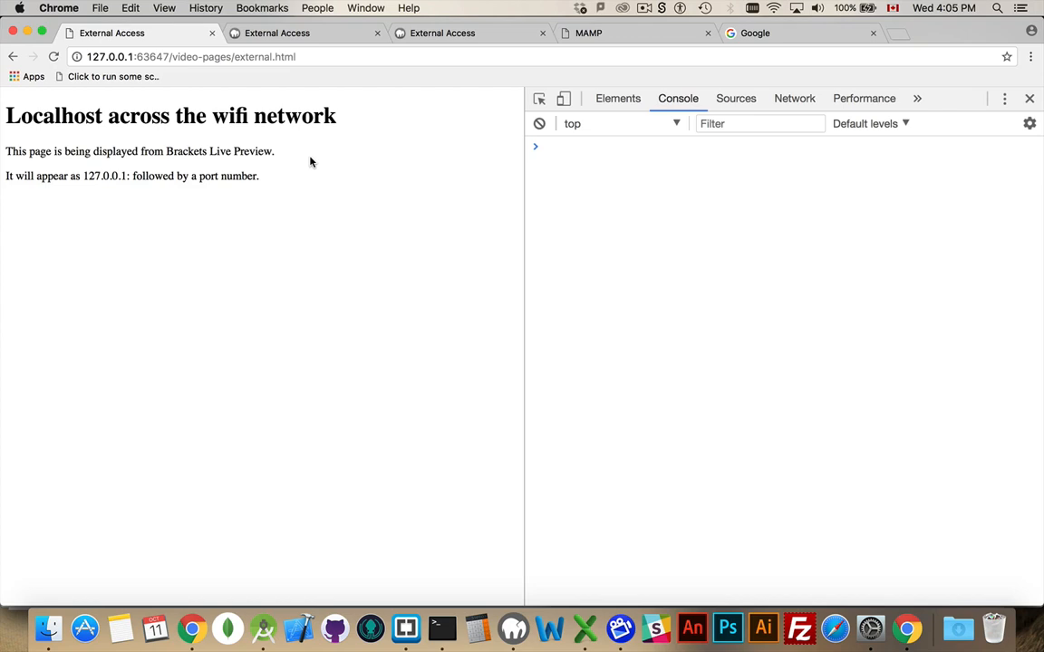
{"action": "mouse_move", "coordinate": [243, 189]}
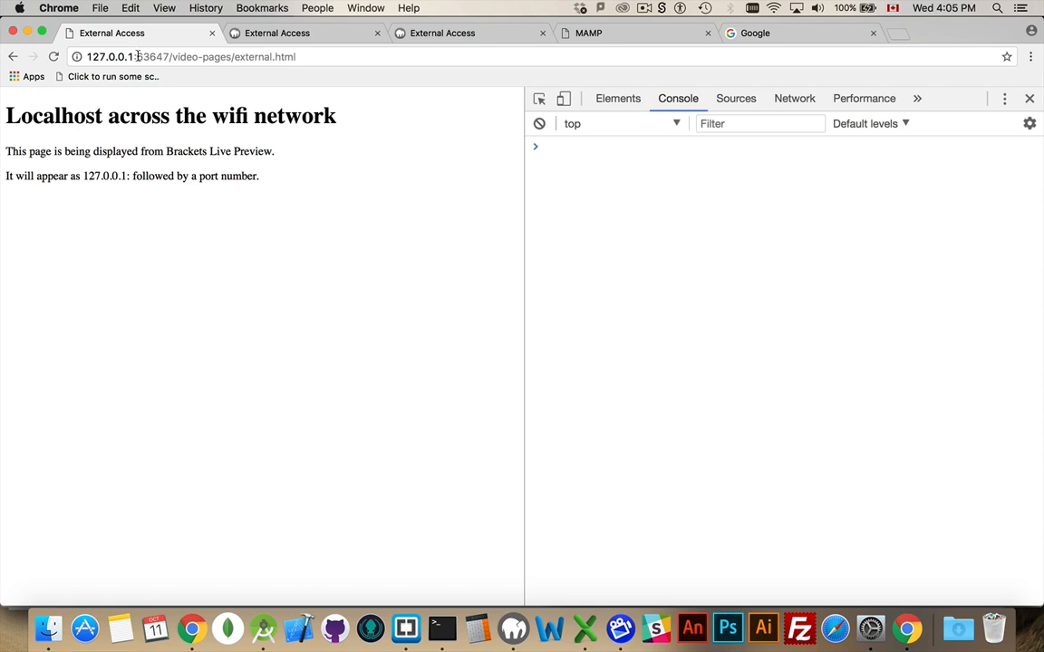
{"action": "double_click", "coordinate": [151, 56]}
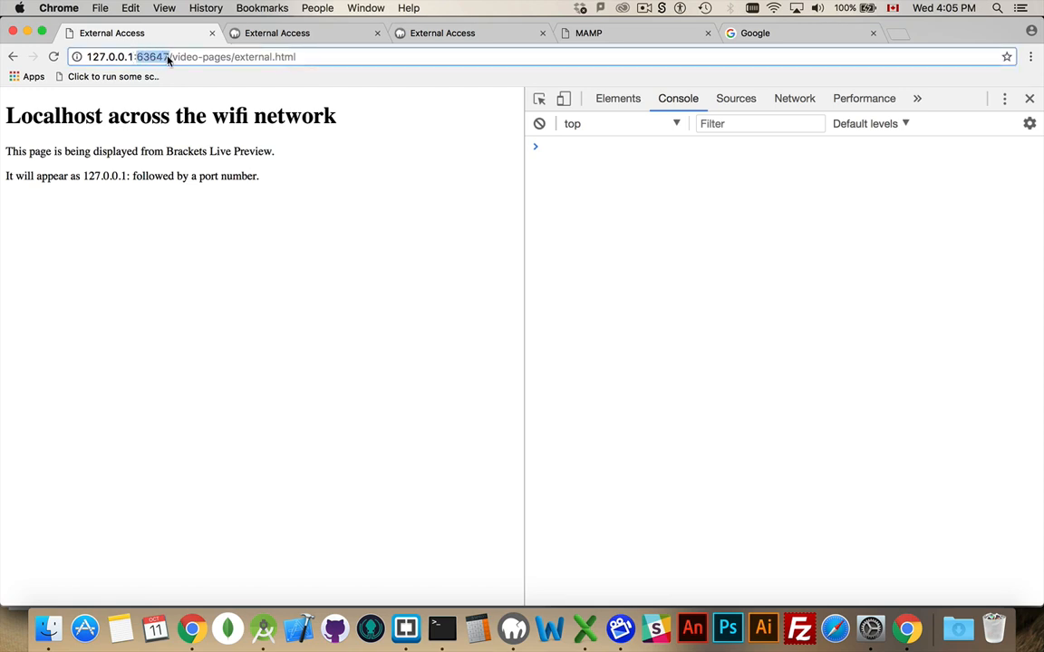
{"action": "mouse_move", "coordinate": [264, 293]}
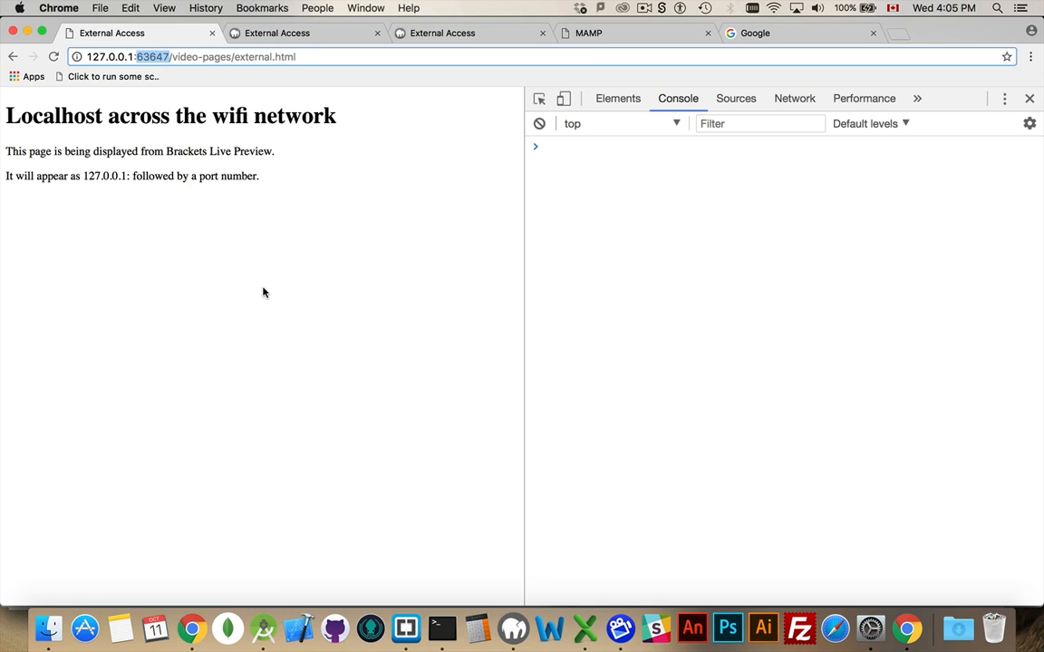
{"action": "mouse_move", "coordinate": [320, 500]}
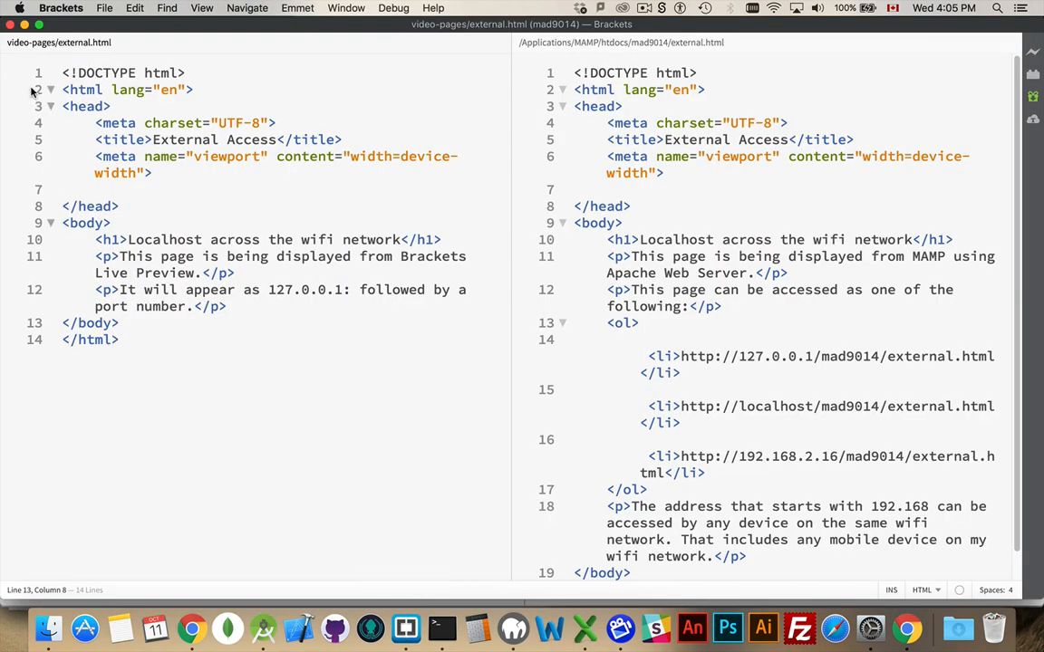
{"action": "mouse_move", "coordinate": [126, 184]}
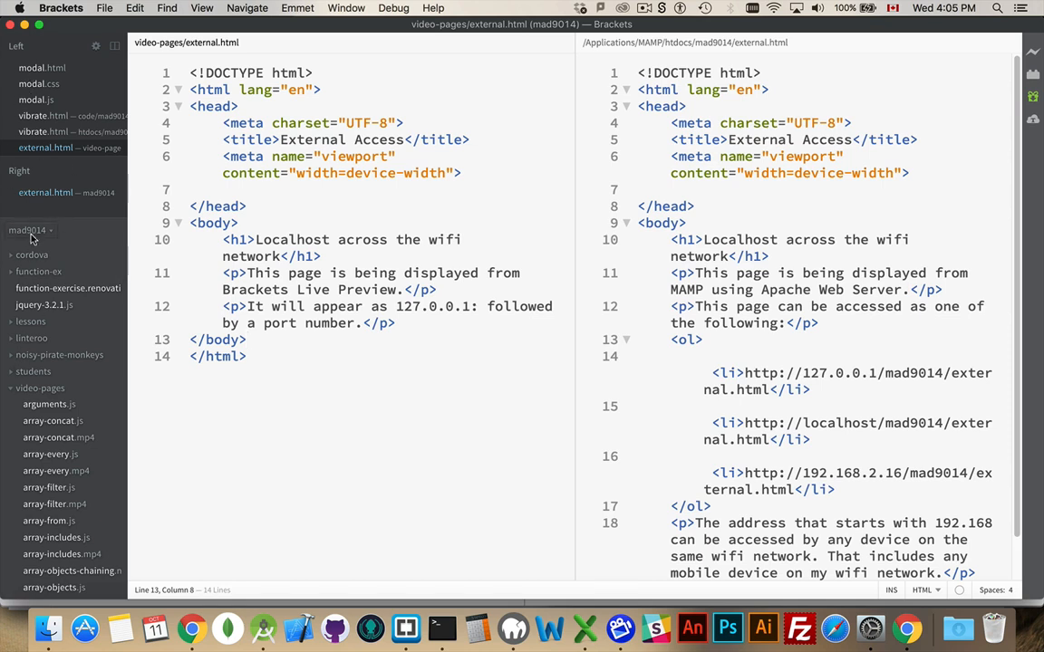
{"action": "mouse_move", "coordinate": [75, 397]}
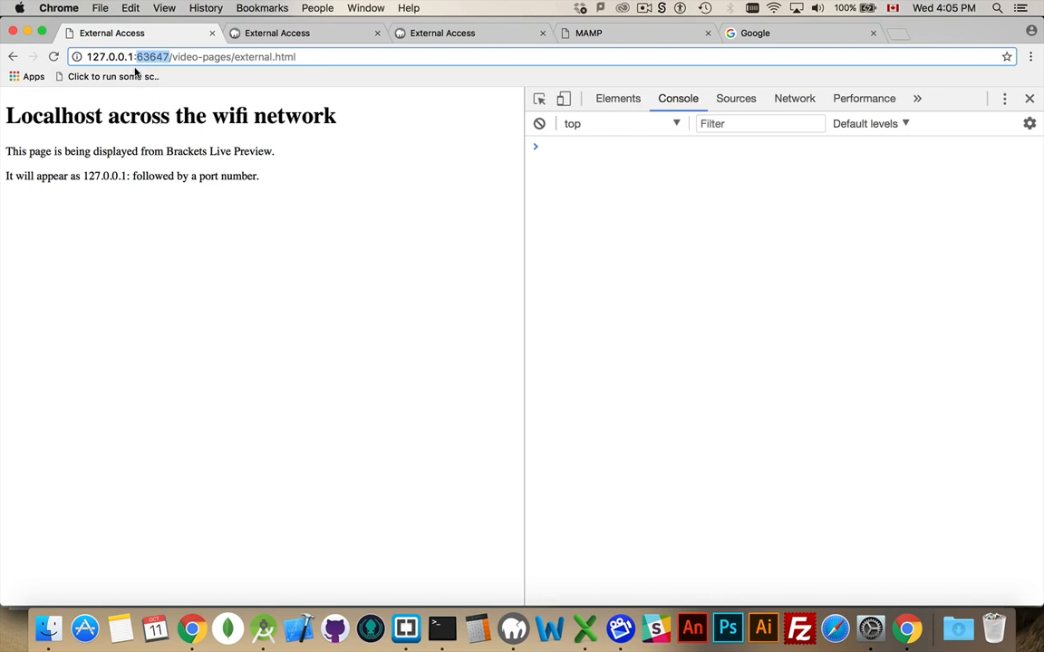
{"action": "mouse_move", "coordinate": [188, 343]}
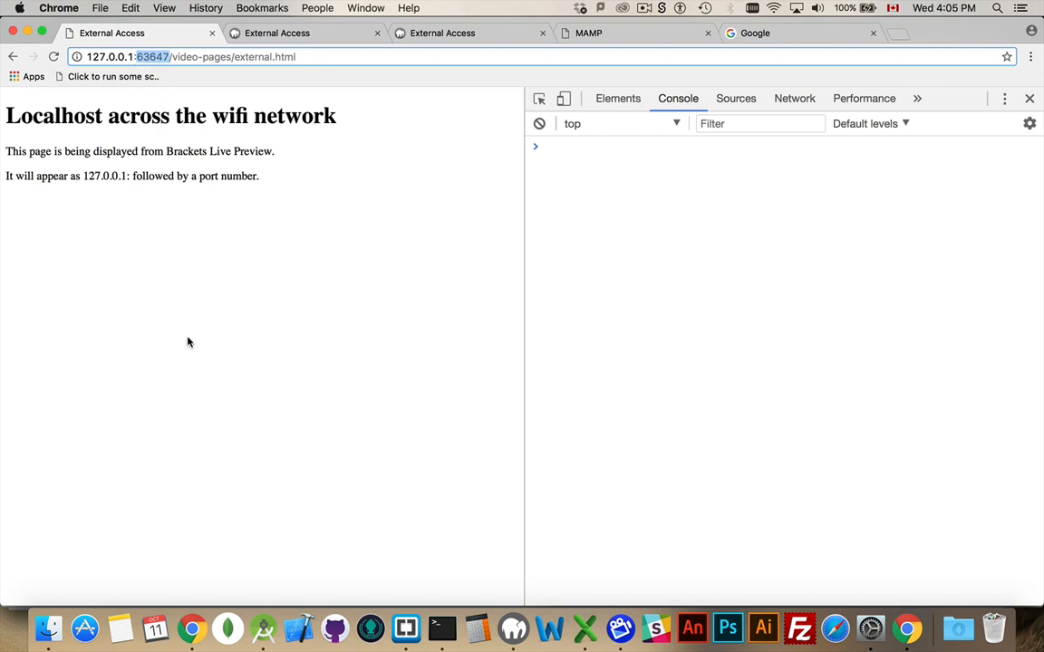
{"action": "mouse_move", "coordinate": [112, 45]}
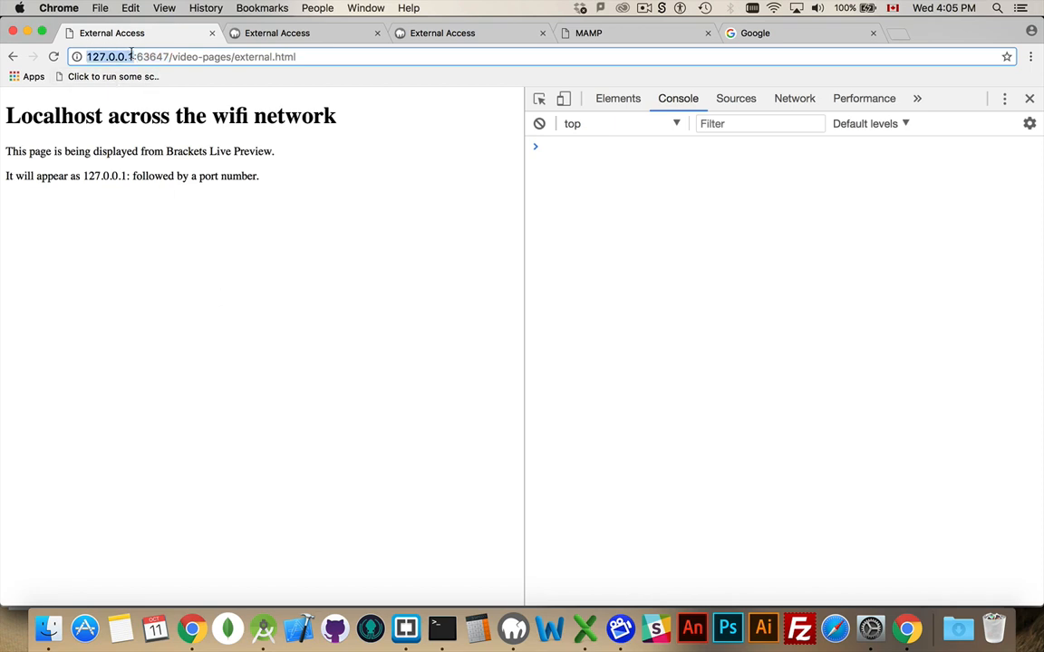
Type 'loc' into the Live Preview page's address at 127.0.0.1:63647.
{"action": "type", "text": "loc"}
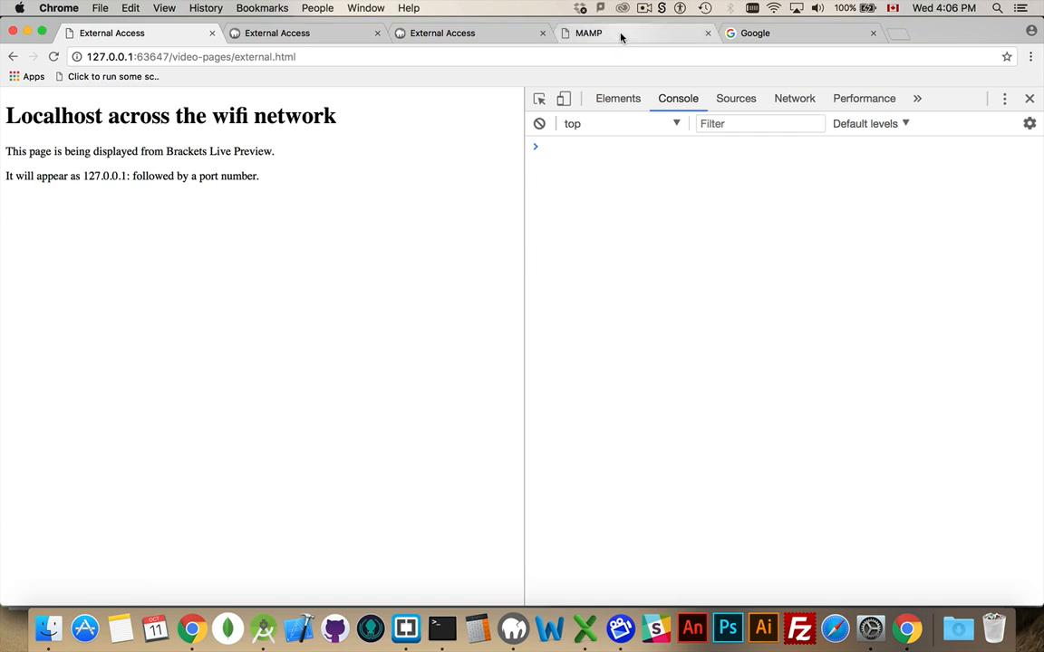
{"action": "left_click", "coordinate": [588, 32]}
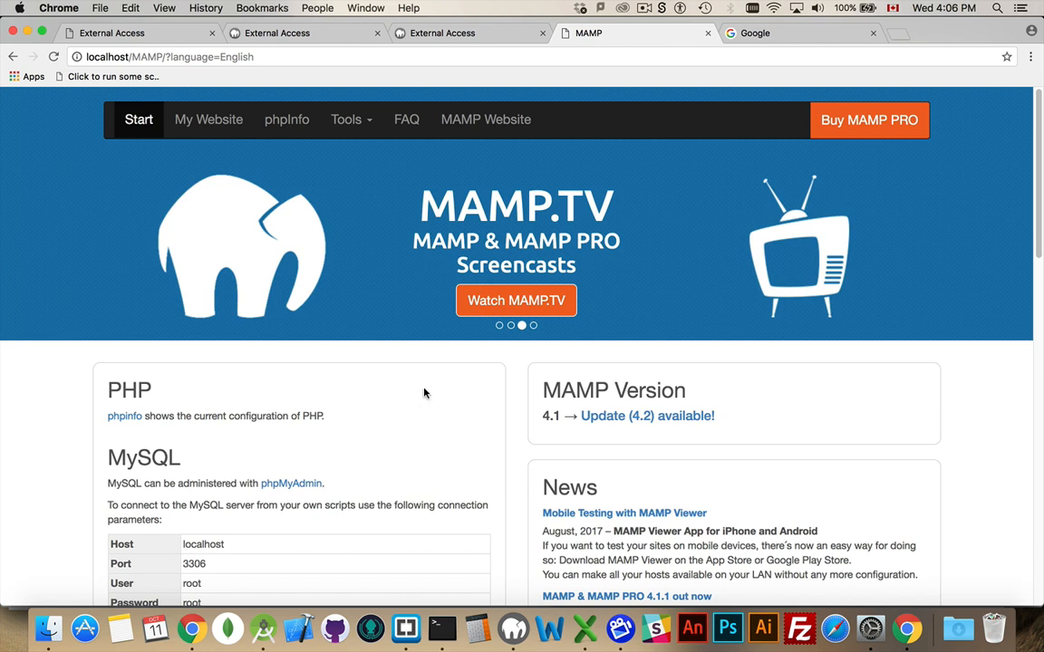
{"action": "left_click", "coordinate": [182, 57]}
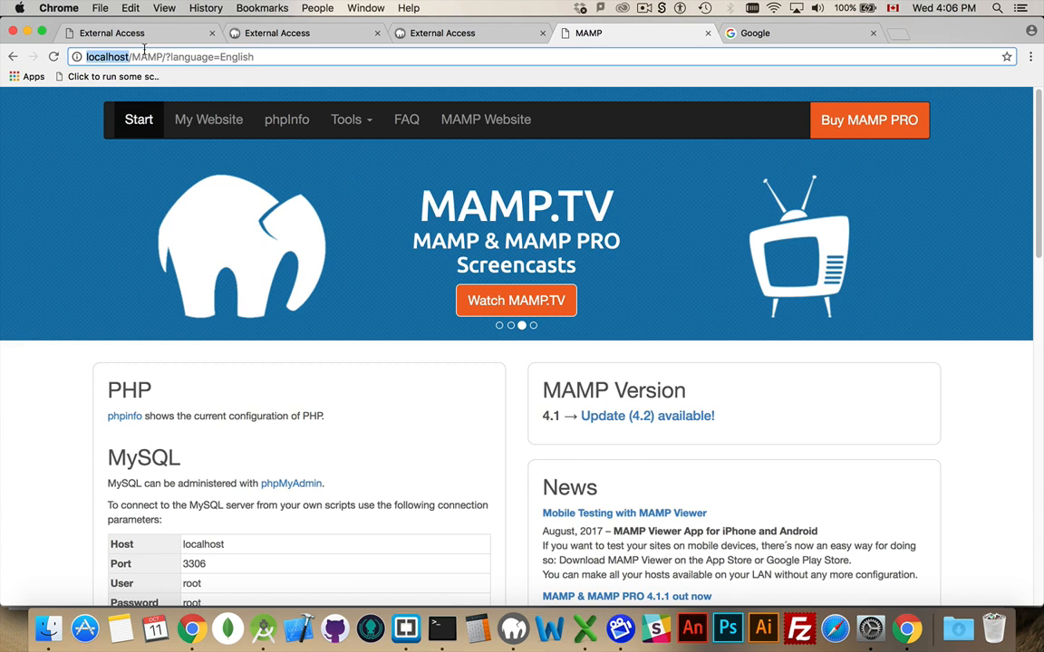
{"action": "mouse_move", "coordinate": [90, 251]}
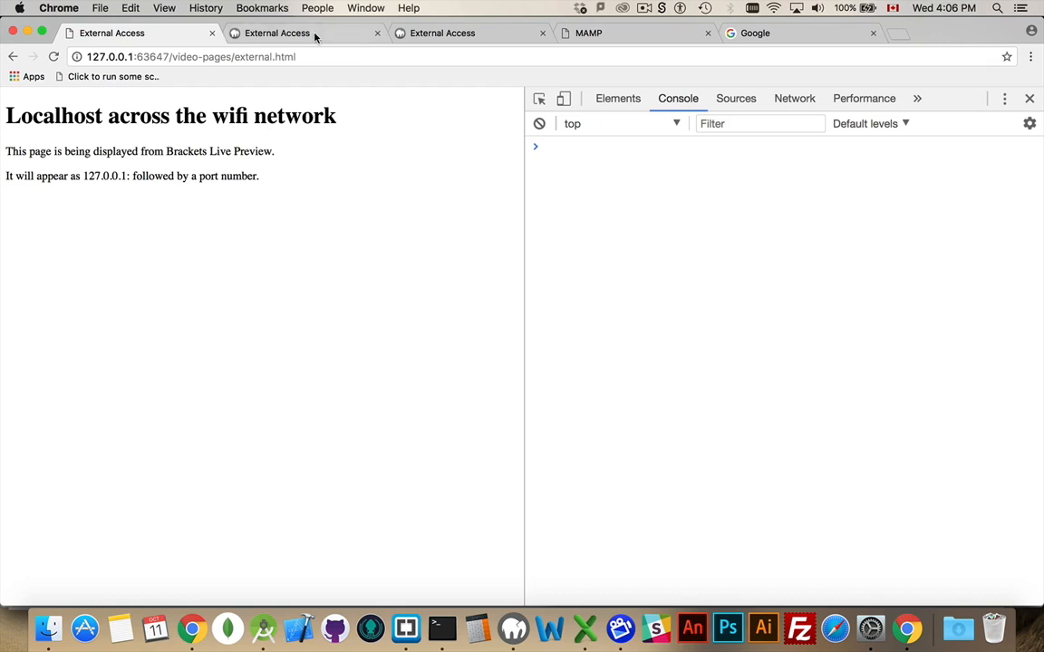
Show the second External Access tab with the MAMP-served external.html.
{"action": "left_click", "coordinate": [277, 32]}
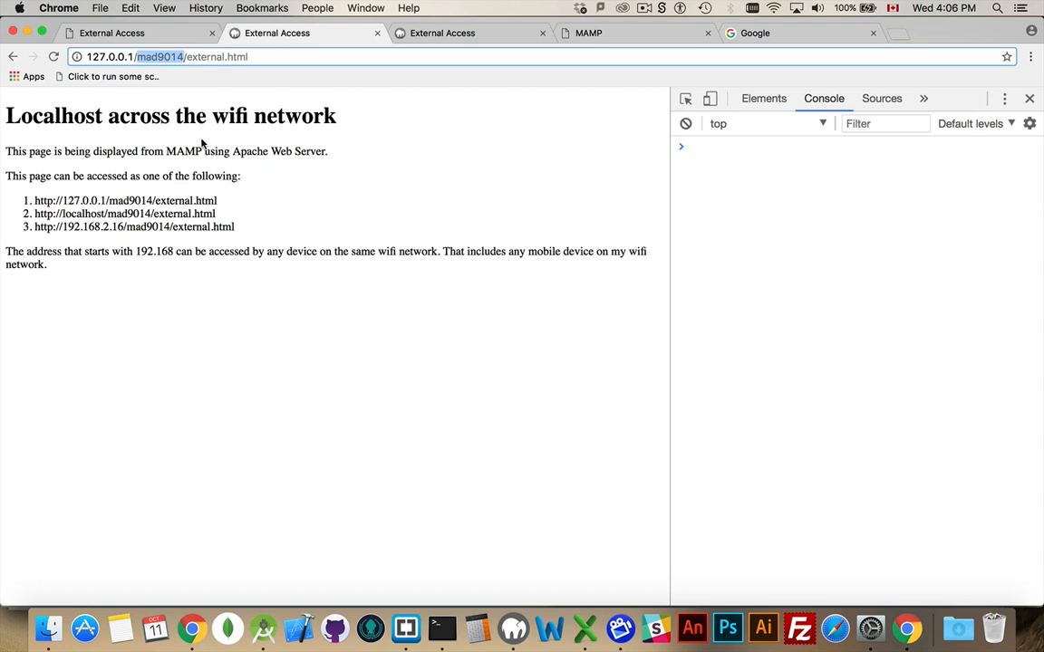
{"action": "mouse_move", "coordinate": [260, 191]}
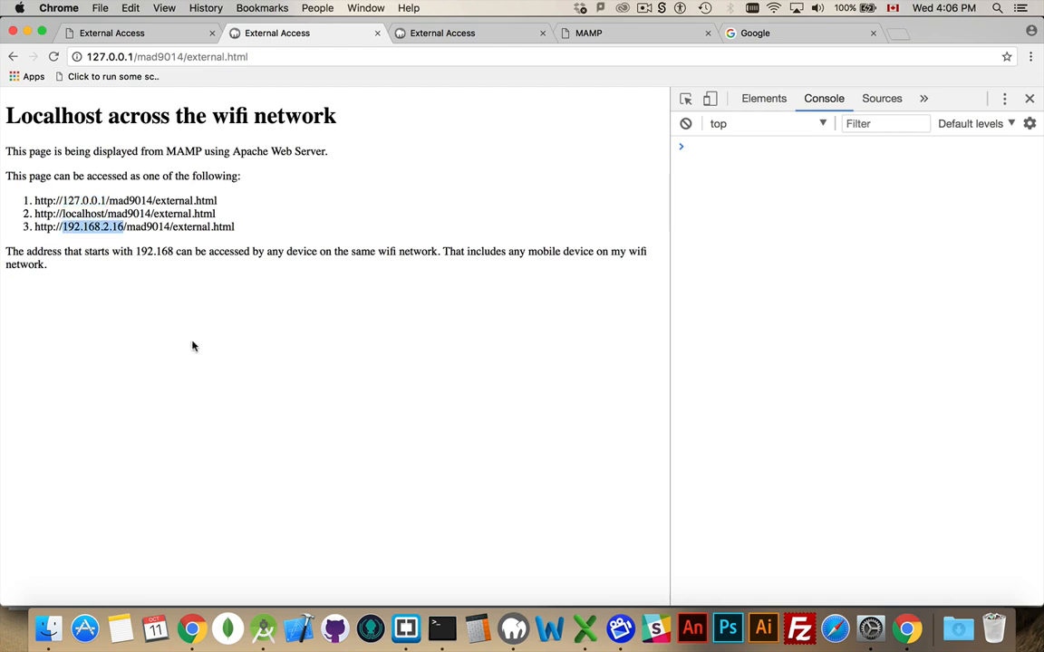
{"action": "mouse_move", "coordinate": [200, 356]}
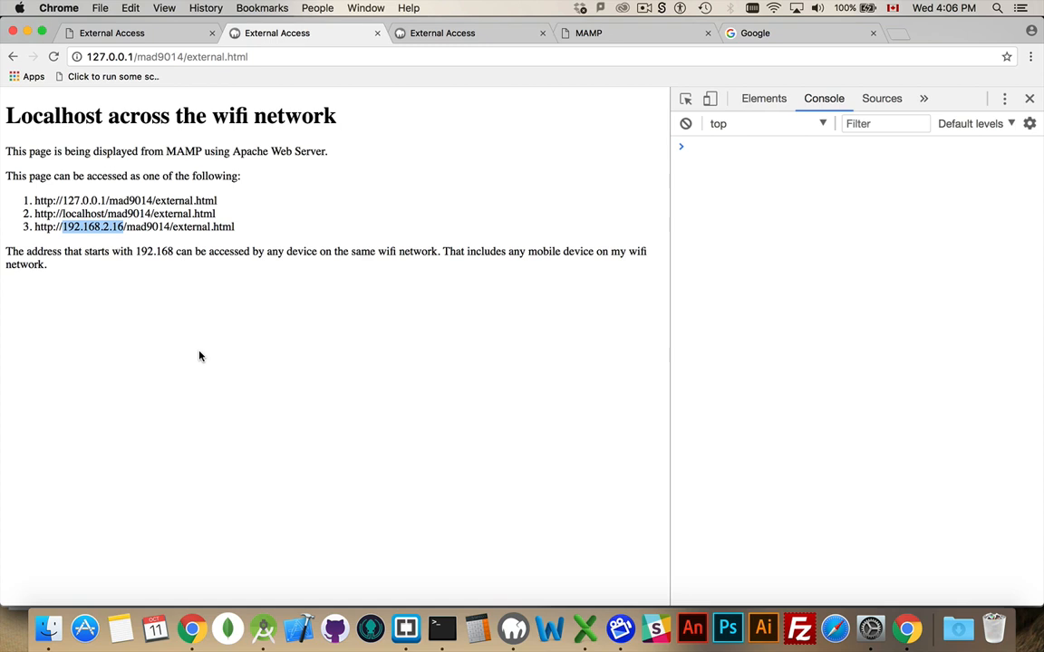
{"action": "mouse_move", "coordinate": [190, 297]}
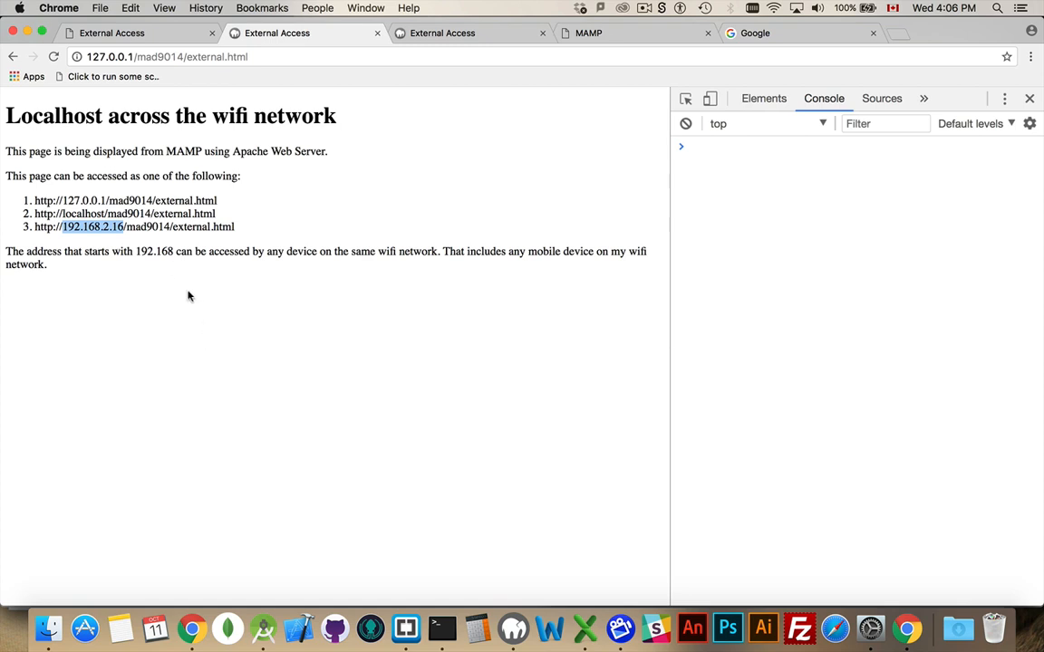
{"action": "mouse_move", "coordinate": [471, 33]}
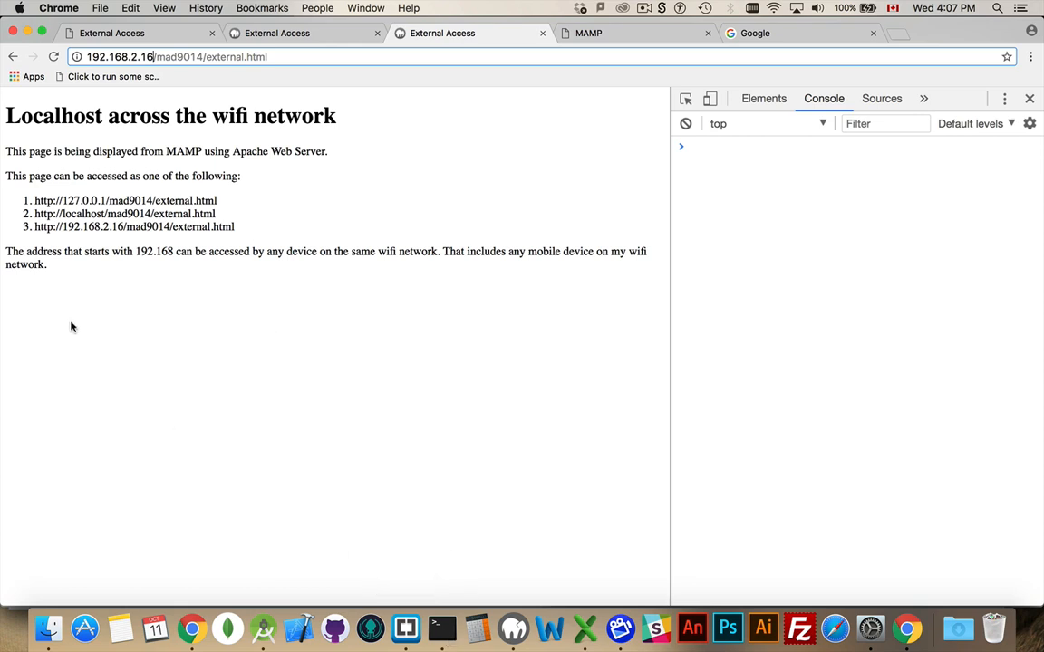
Run ifconfig in Terminal and scroll down to the en0 wifi address 192.168.2.16.
{"action": "left_click", "coordinate": [442, 628]}
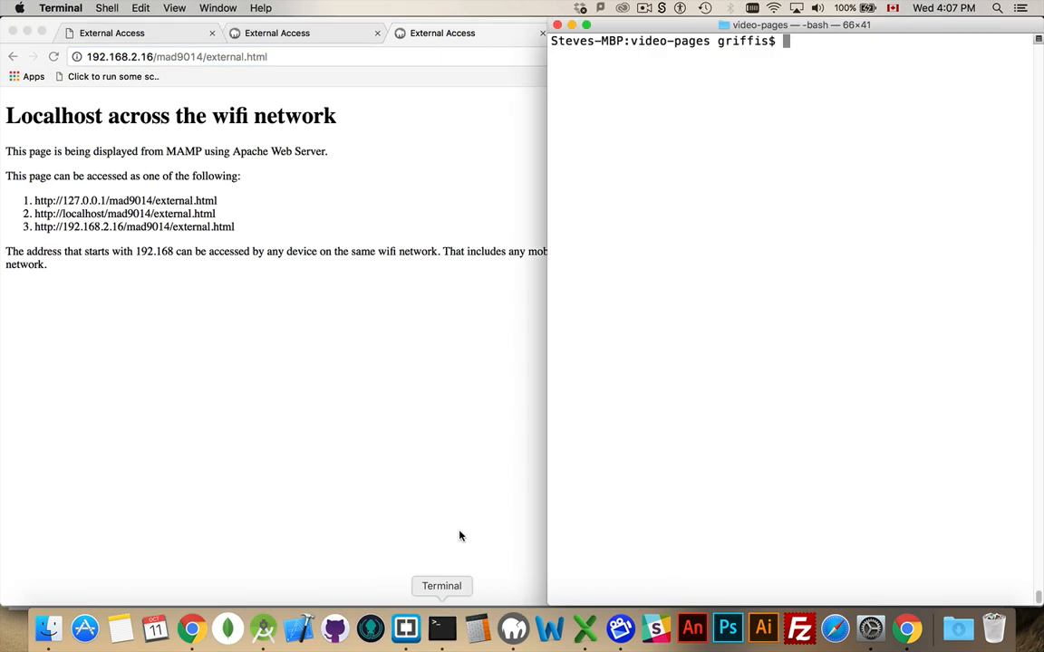
{"action": "mouse_move", "coordinate": [782, 248]}
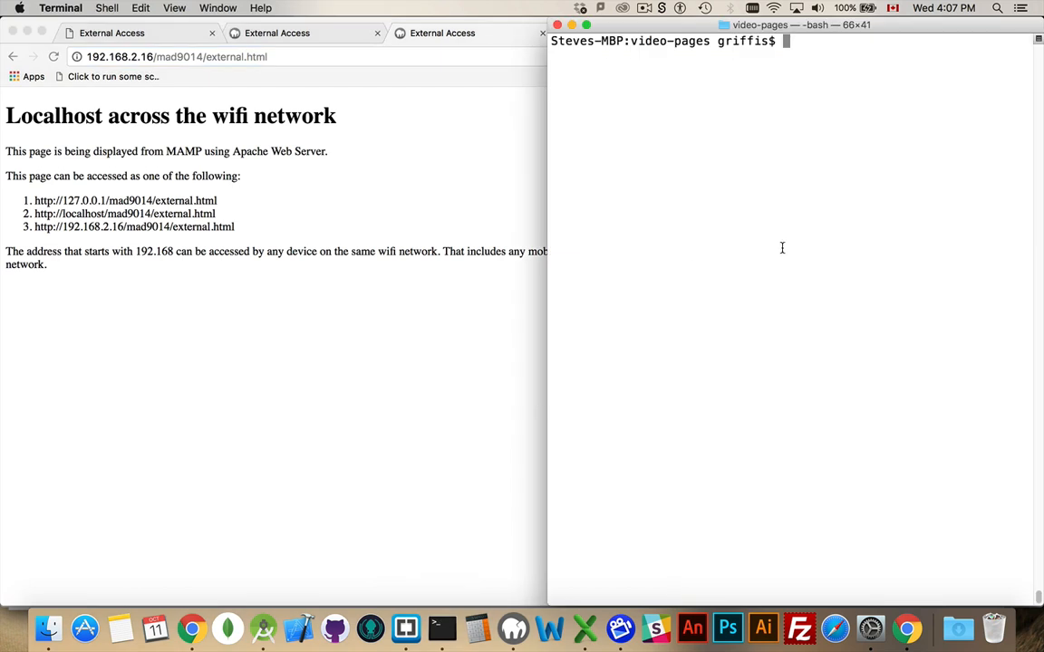
{"action": "type", "text": "ifcon"}
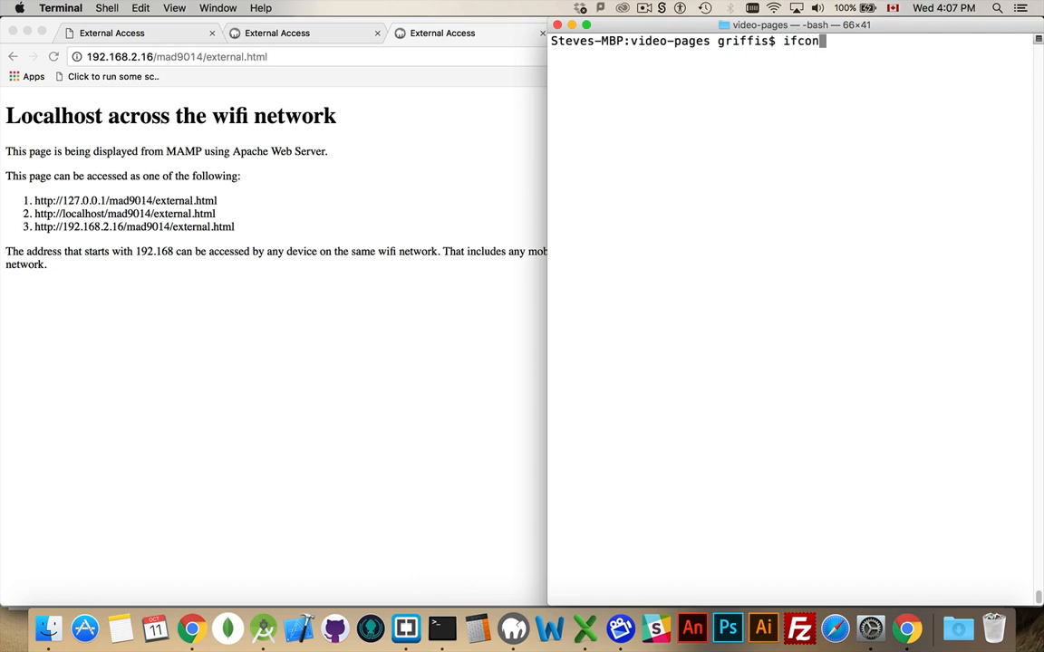
{"action": "type", "text": "fig"}
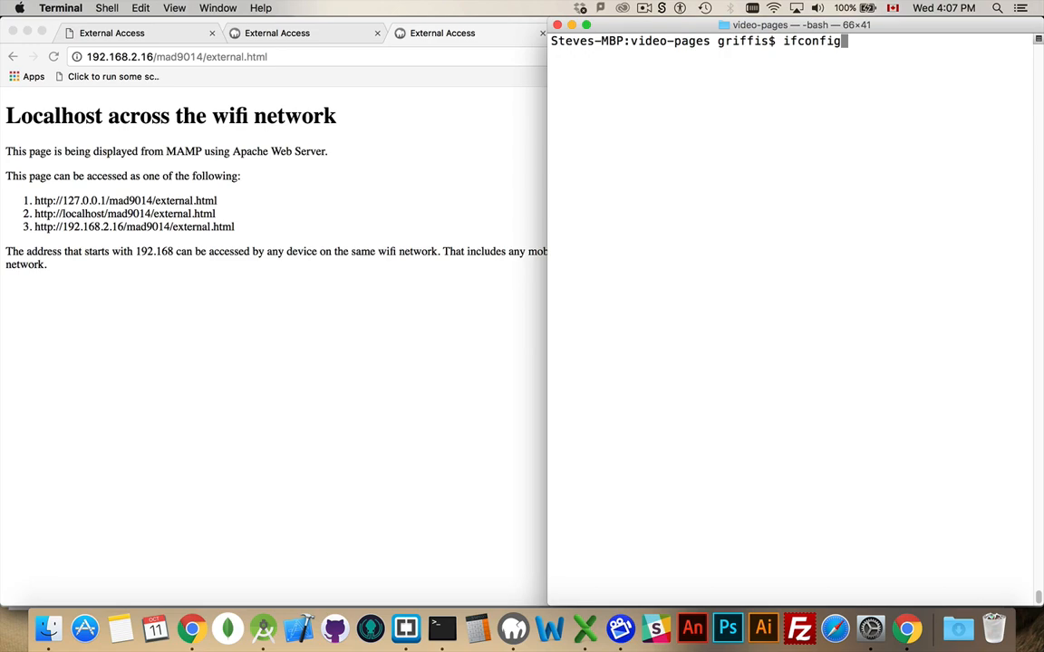
{"action": "key", "text": "Return"}
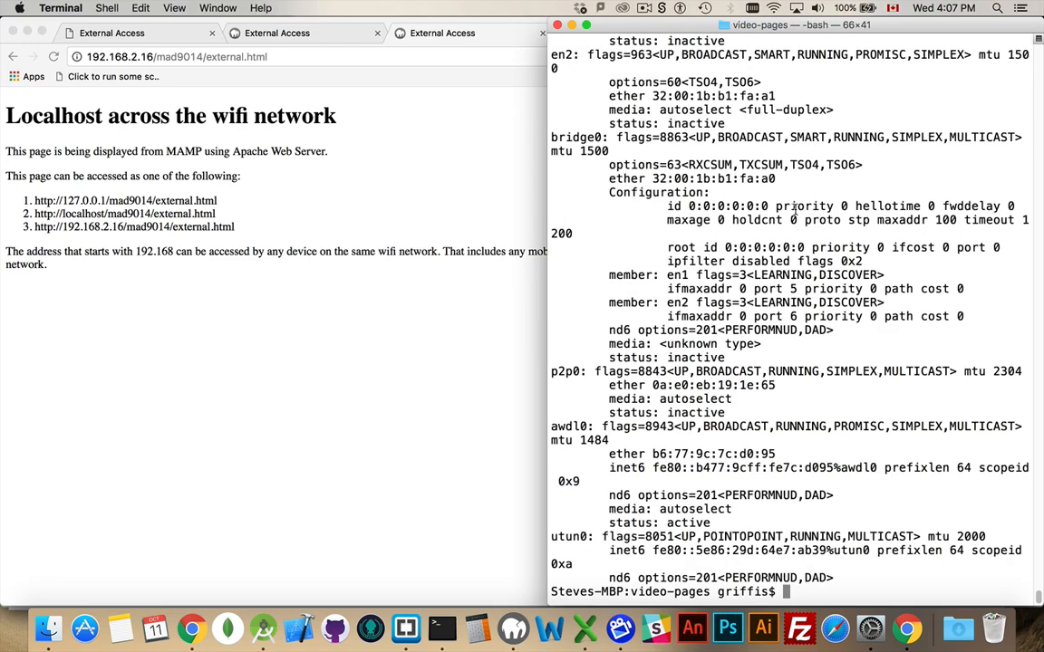
{"action": "type", "text": "ifconfig"}
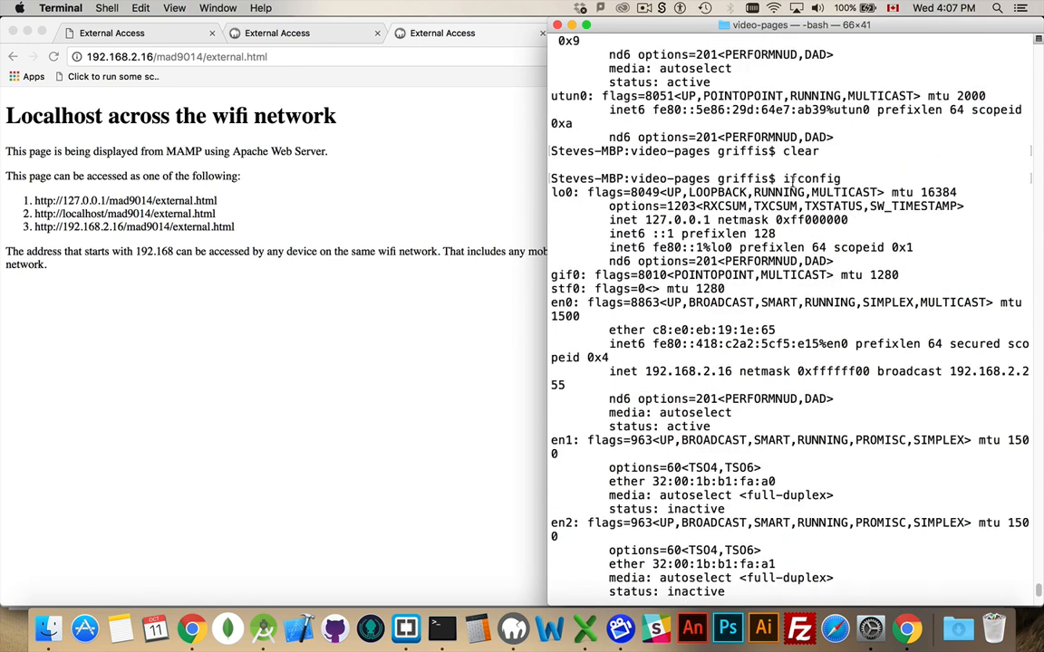
{"action": "scroll", "scroll_direction": "down", "scroll_amount": 3}
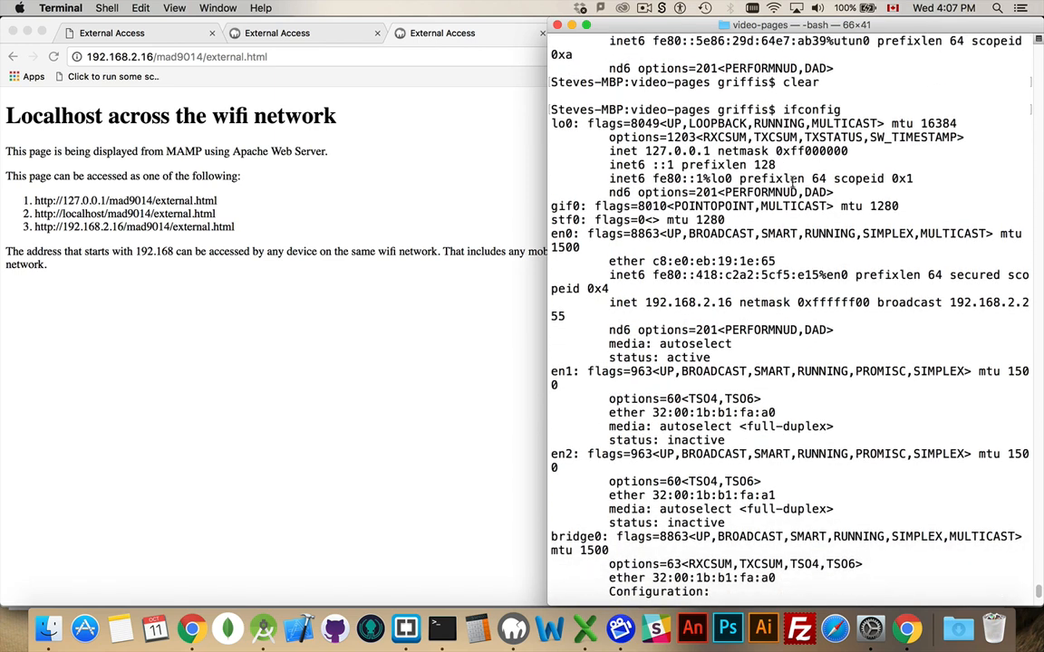
{"action": "scroll", "scroll_direction": "down", "scroll_amount": 3}
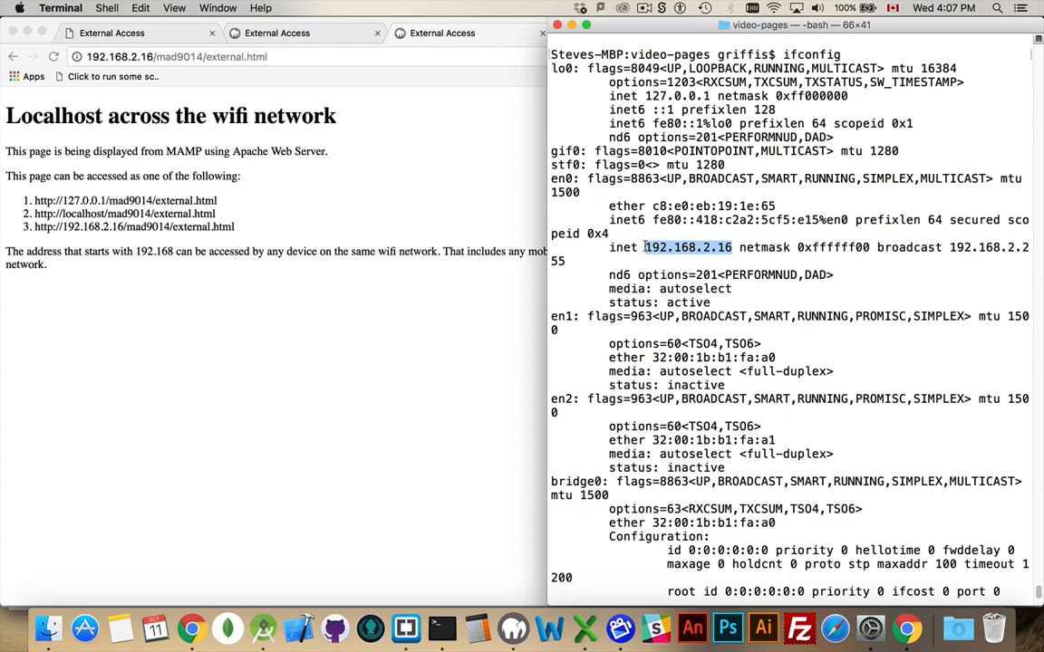
{"action": "mouse_move", "coordinate": [695, 263]}
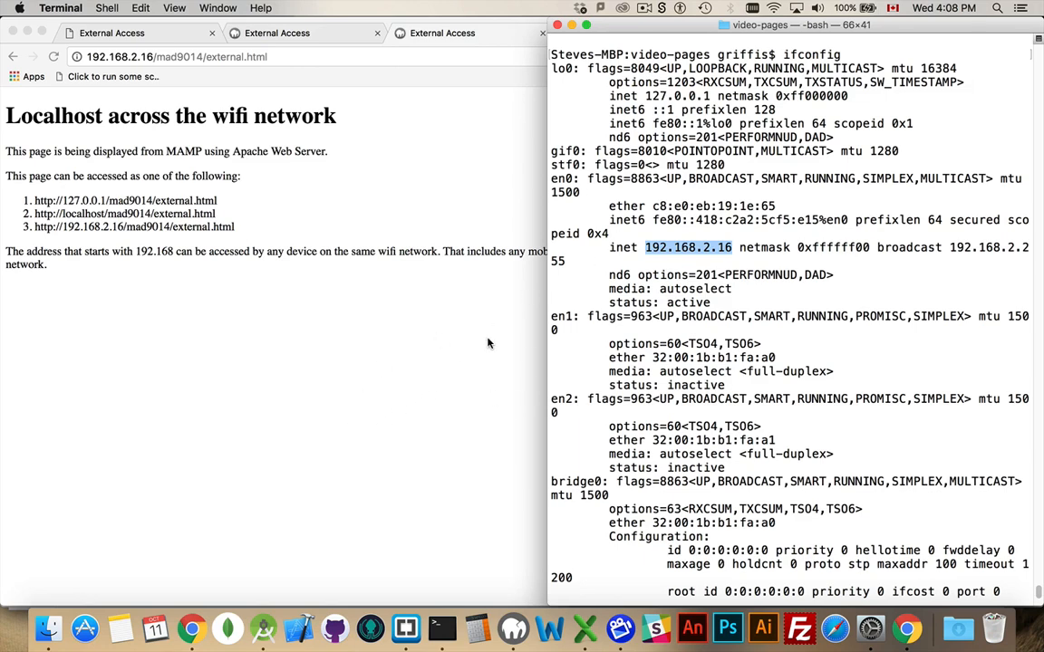
{"action": "mouse_move", "coordinate": [651, 260]}
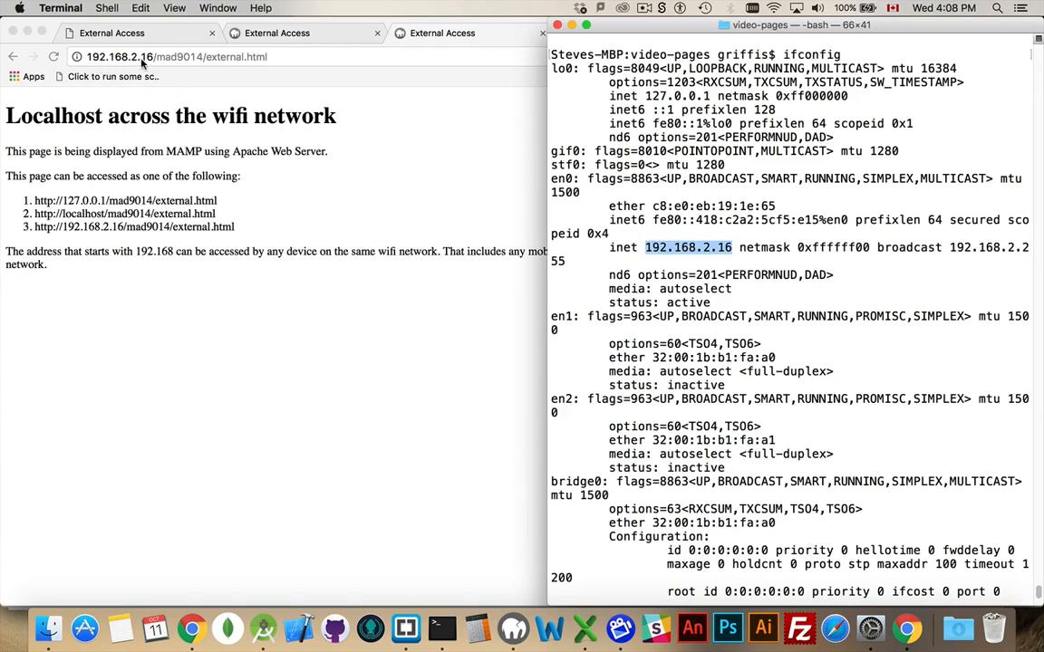
{"action": "mouse_move", "coordinate": [263, 269]}
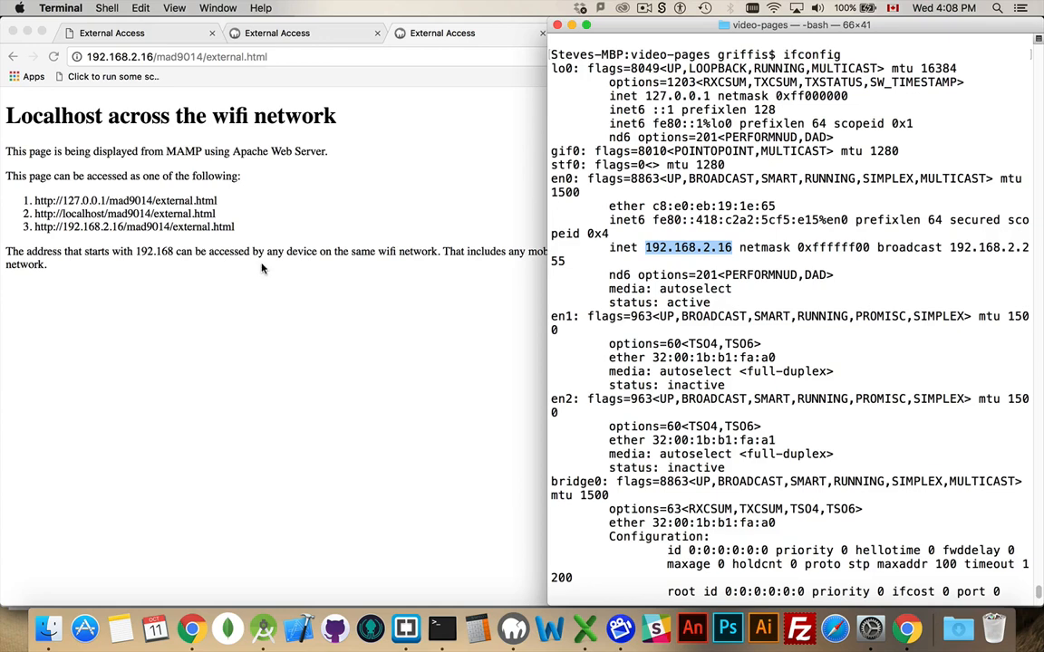
{"action": "mouse_move", "coordinate": [270, 268]}
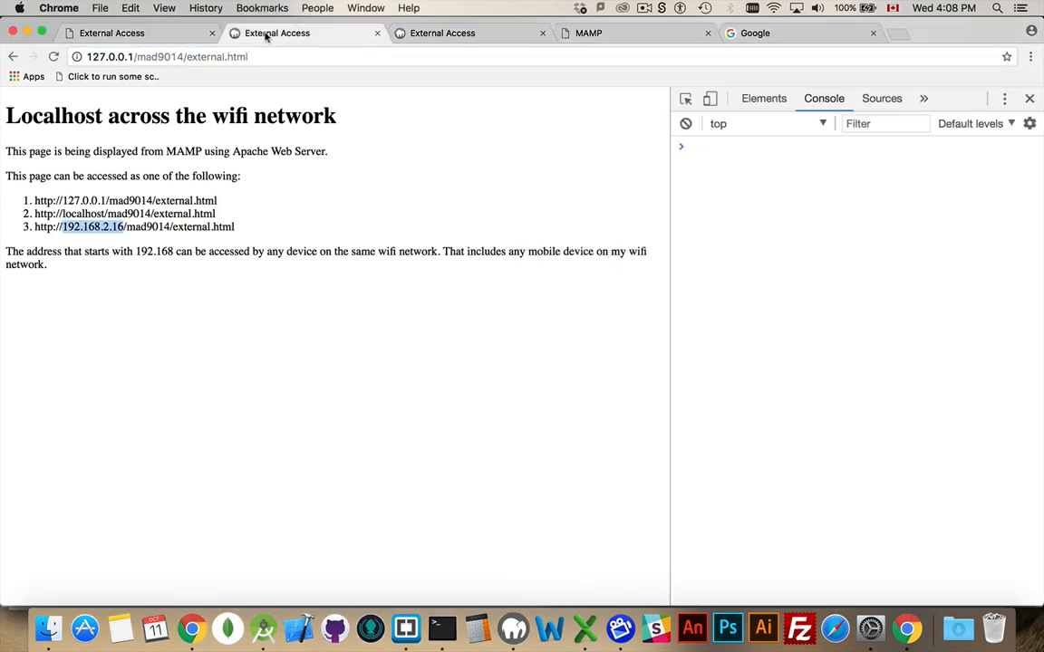
{"action": "mouse_move", "coordinate": [316, 214]}
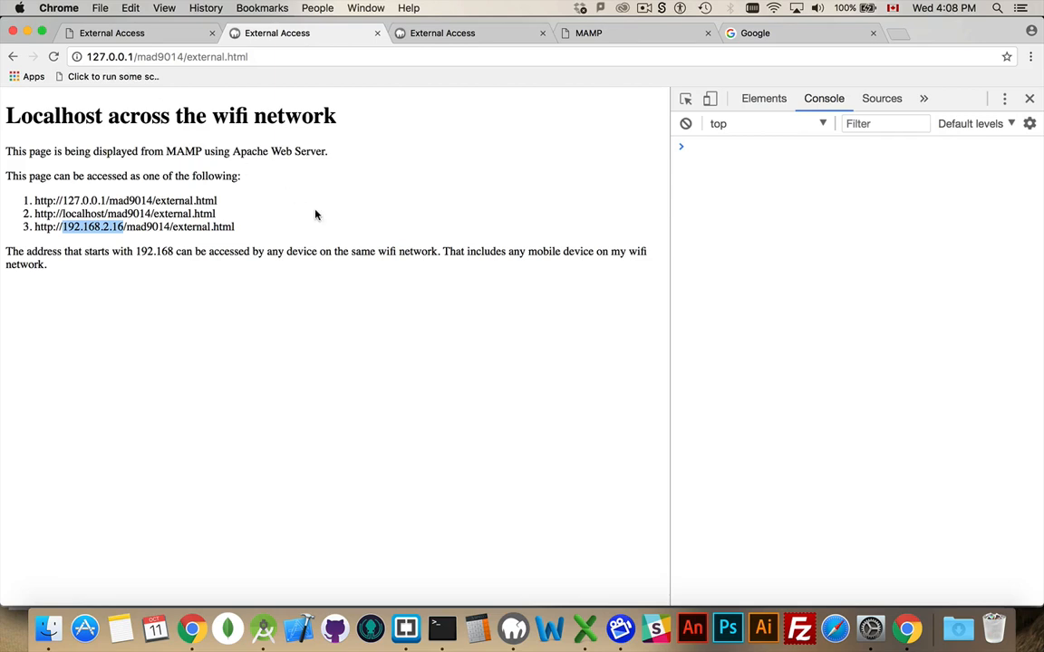
{"action": "mouse_move", "coordinate": [269, 208]}
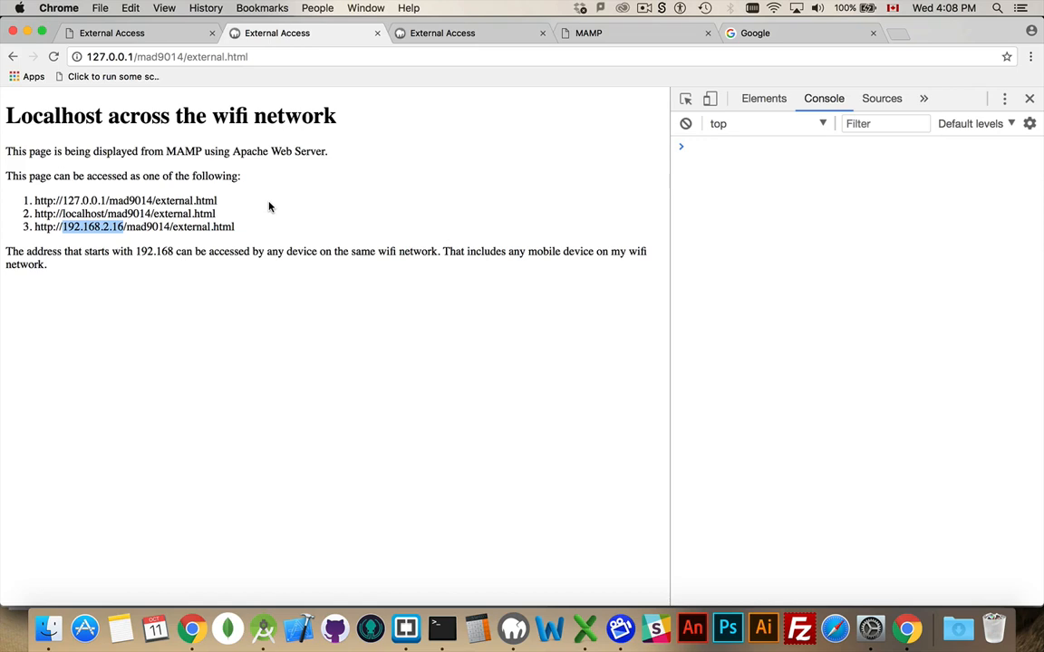
{"action": "mouse_move", "coordinate": [170, 201]}
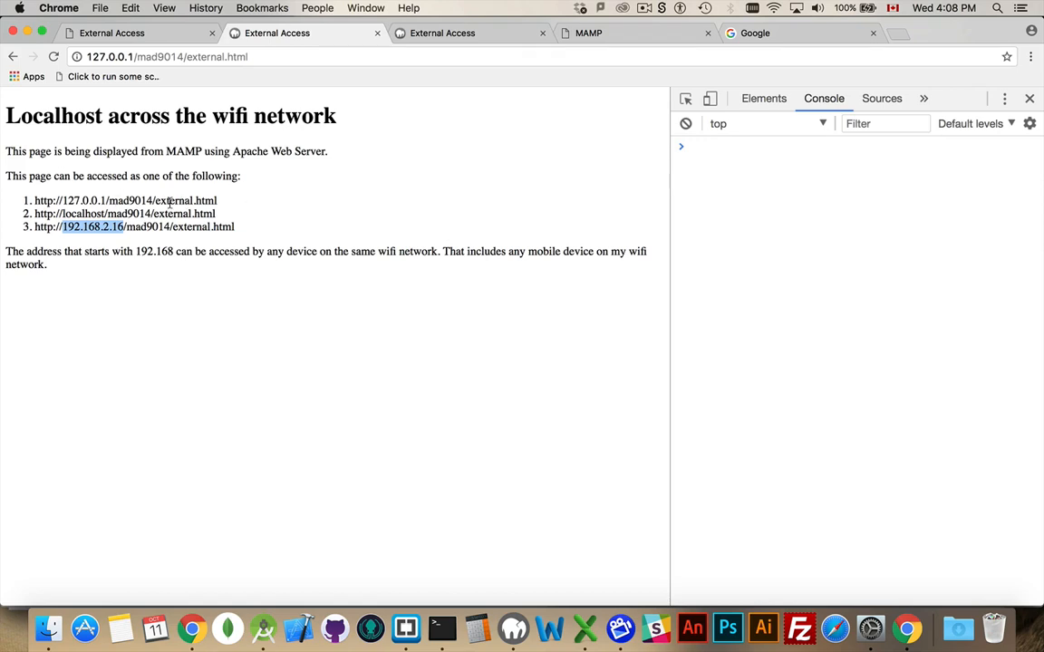
{"action": "mouse_move", "coordinate": [326, 182]}
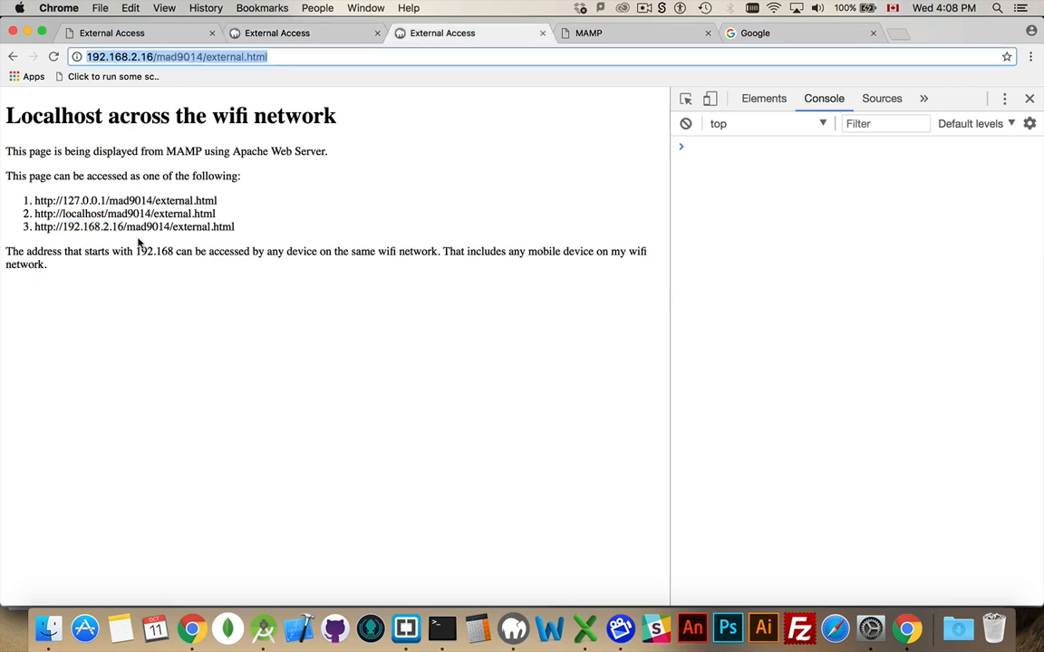
Select the 192.168.2.16 address in the page list, then show the Google tab's Remote devices.
{"action": "double_click", "coordinate": [150, 226]}
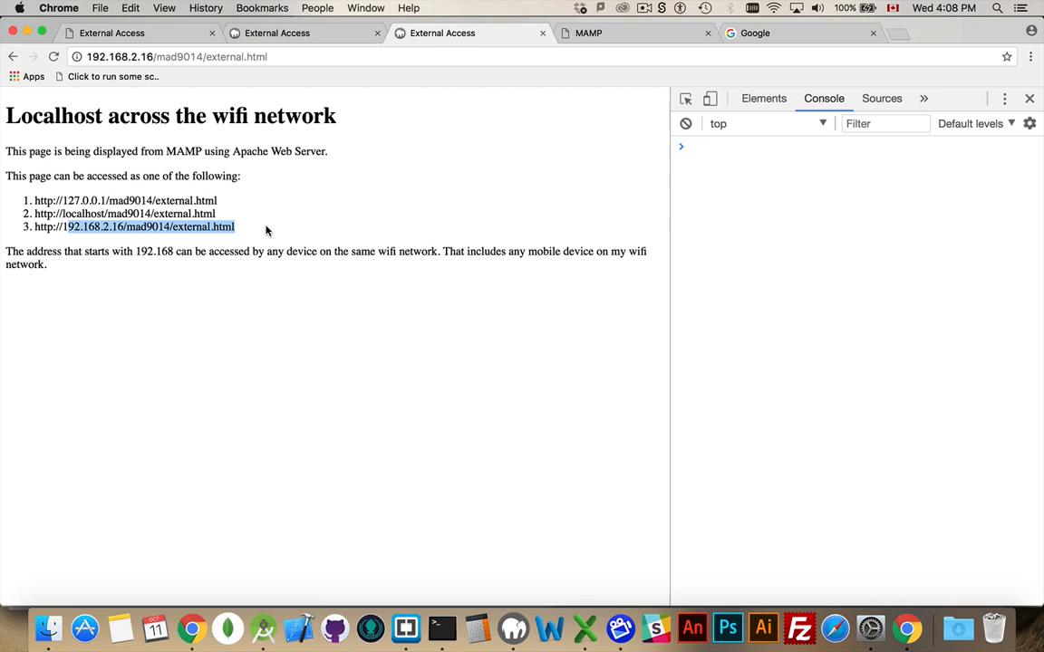
{"action": "mouse_move", "coordinate": [405, 74]}
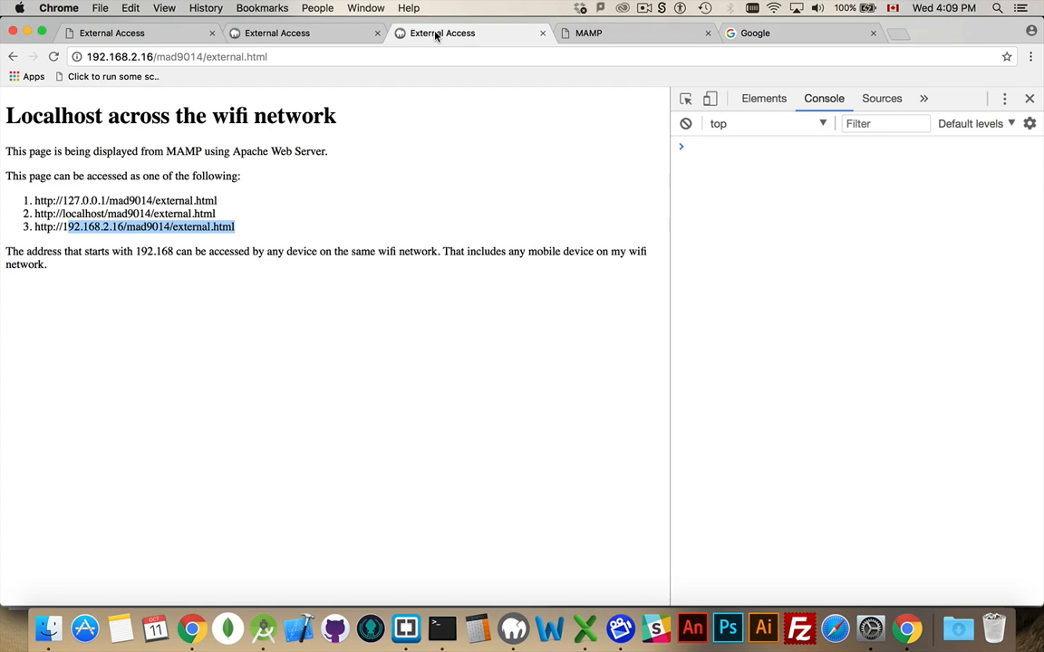
{"action": "mouse_move", "coordinate": [426, 50]}
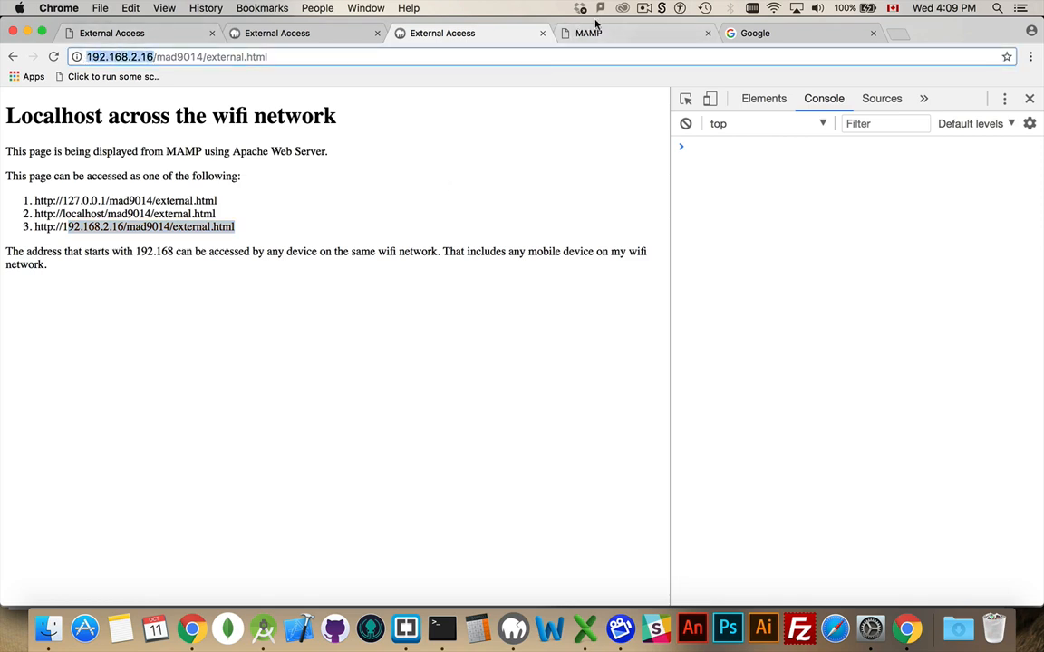
{"action": "left_click", "coordinate": [755, 33]}
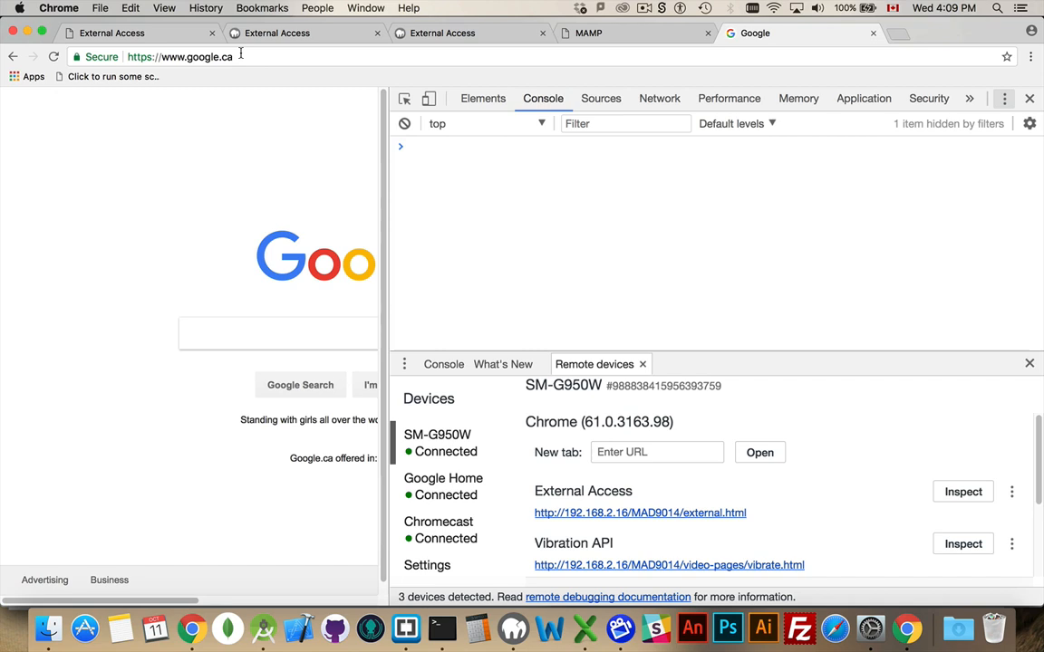
{"action": "mouse_move", "coordinate": [851, 191]}
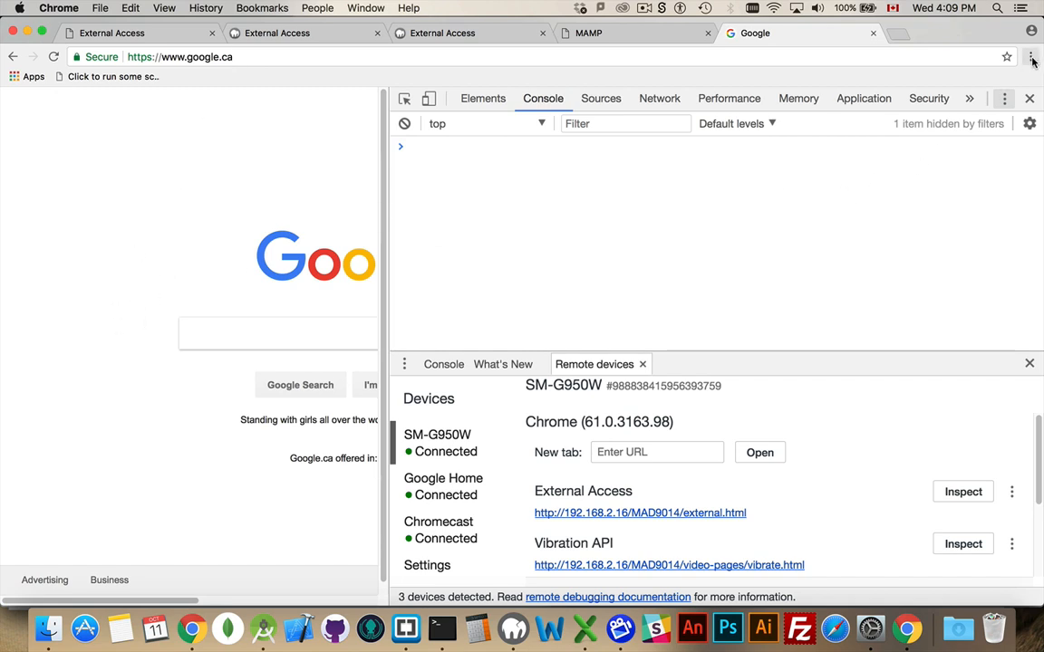
{"action": "left_click", "coordinate": [1031, 56]}
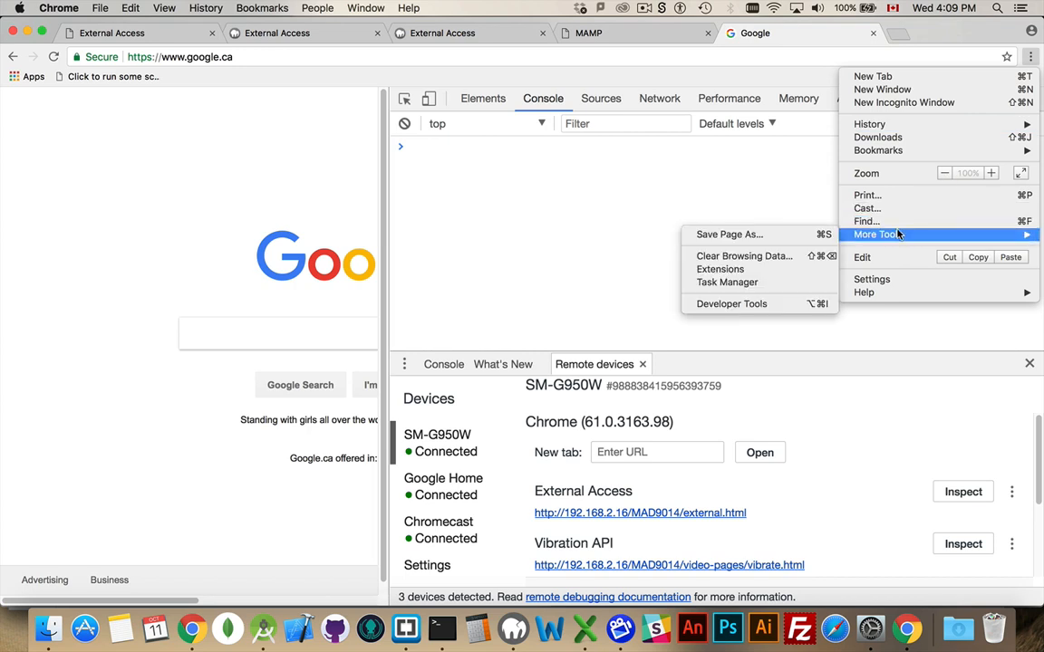
{"action": "mouse_move", "coordinate": [731, 304]}
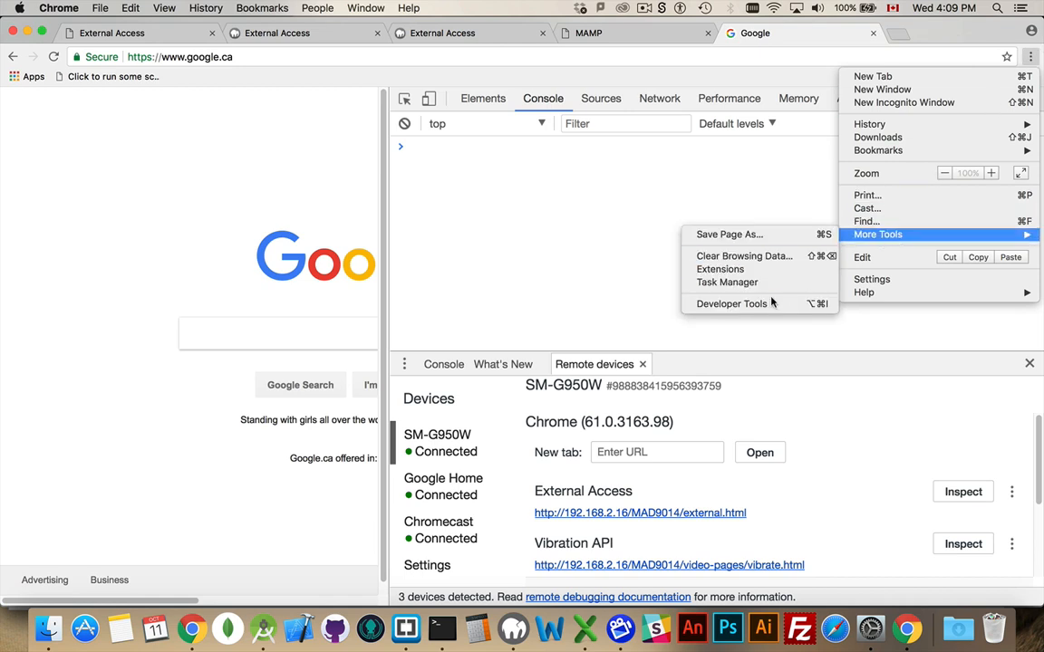
{"action": "left_click", "coordinate": [625, 234]}
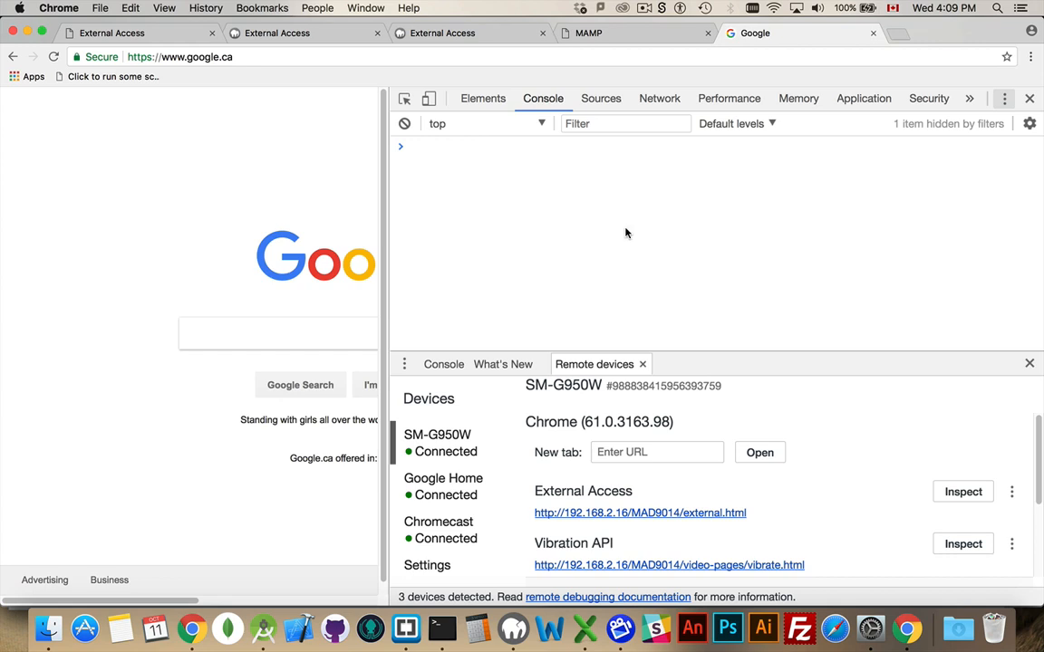
{"action": "mouse_move", "coordinate": [1003, 98]}
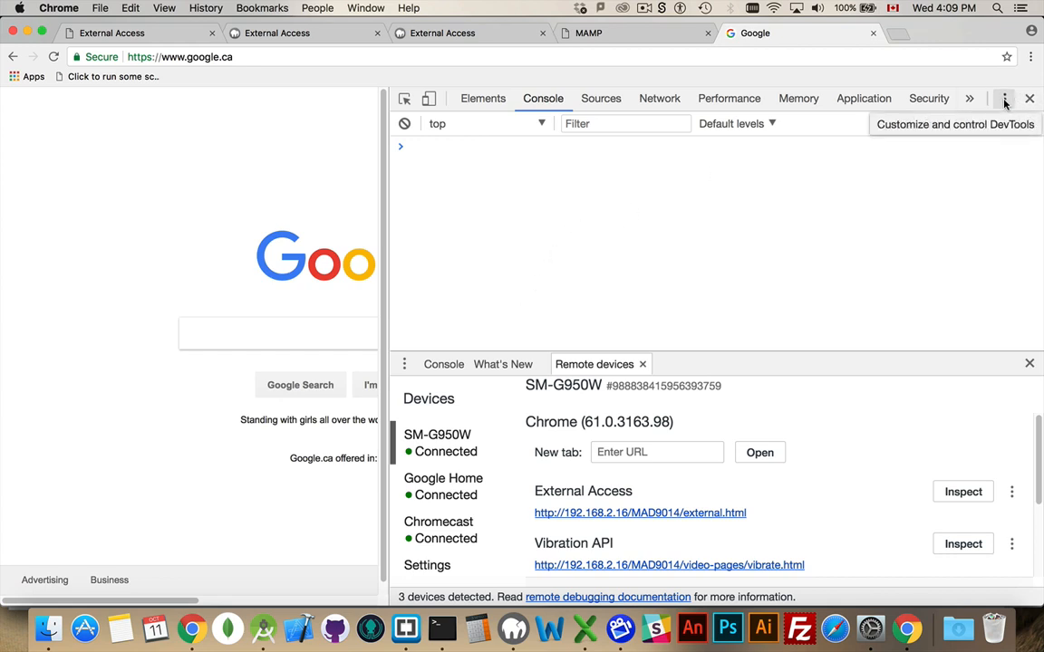
Open the DevTools customization menu leading to More tools > Remote devices.
{"action": "left_click", "coordinate": [1004, 98]}
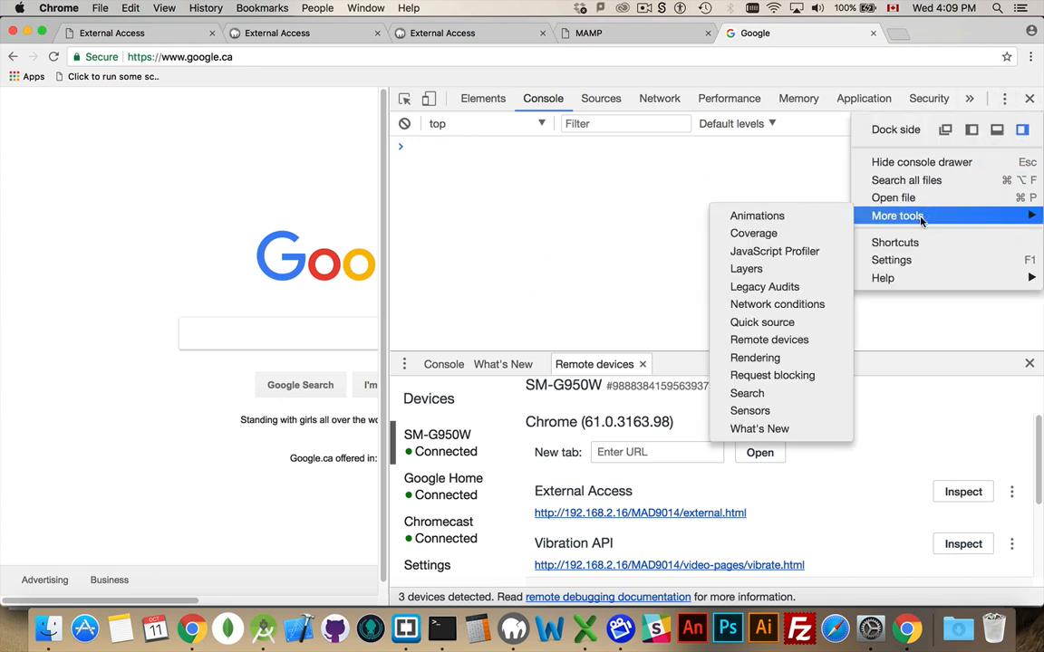
{"action": "mouse_move", "coordinate": [893, 197]}
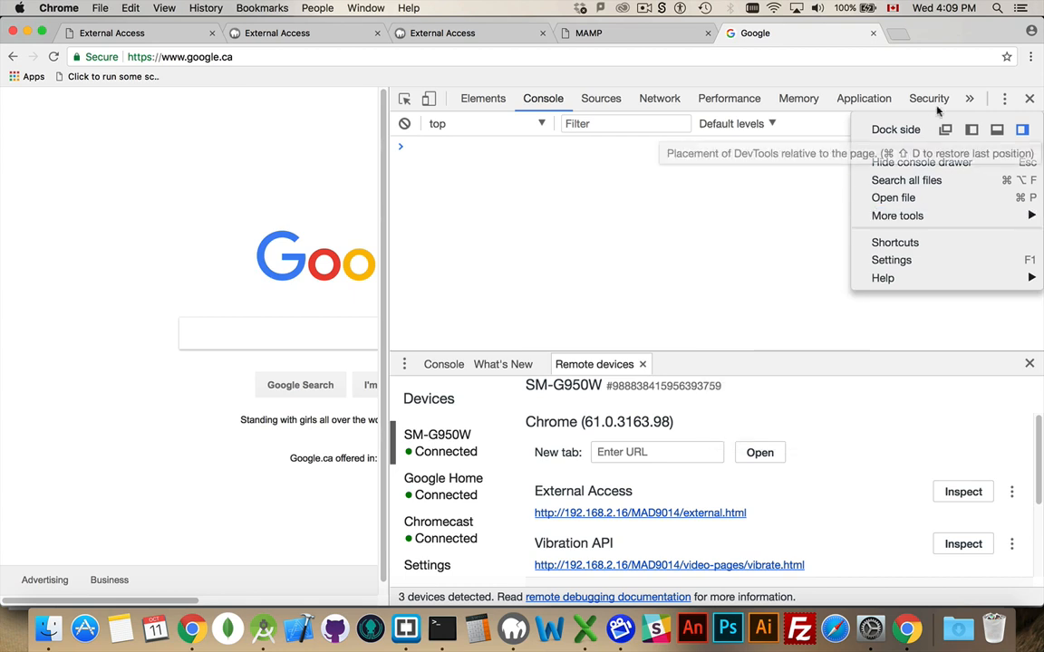
{"action": "mouse_move", "coordinate": [905, 180]}
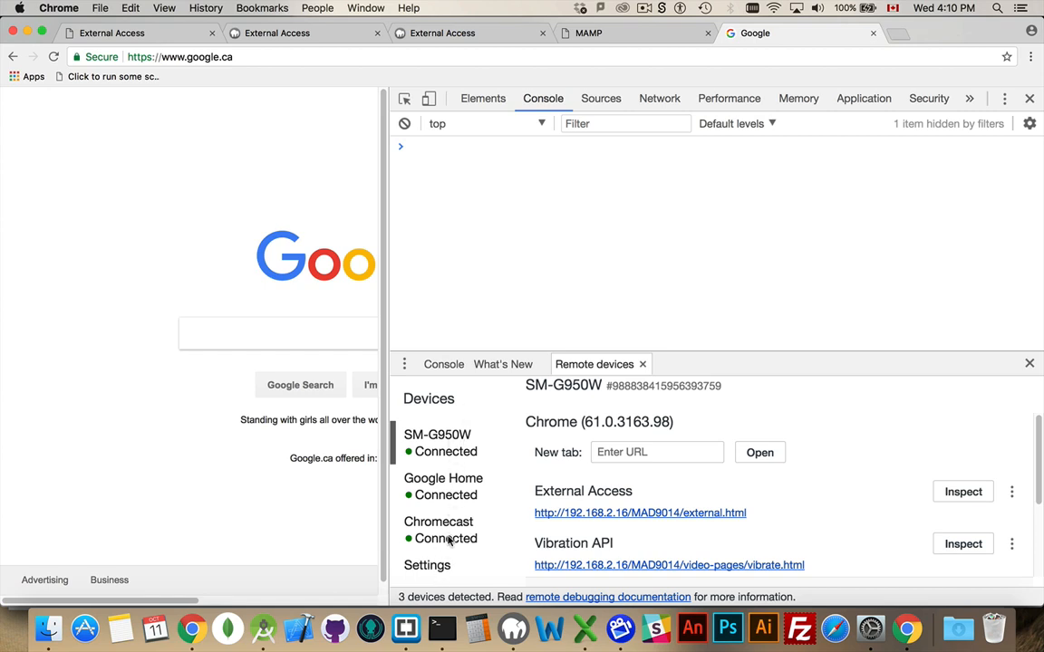
{"action": "mouse_move", "coordinate": [462, 435]}
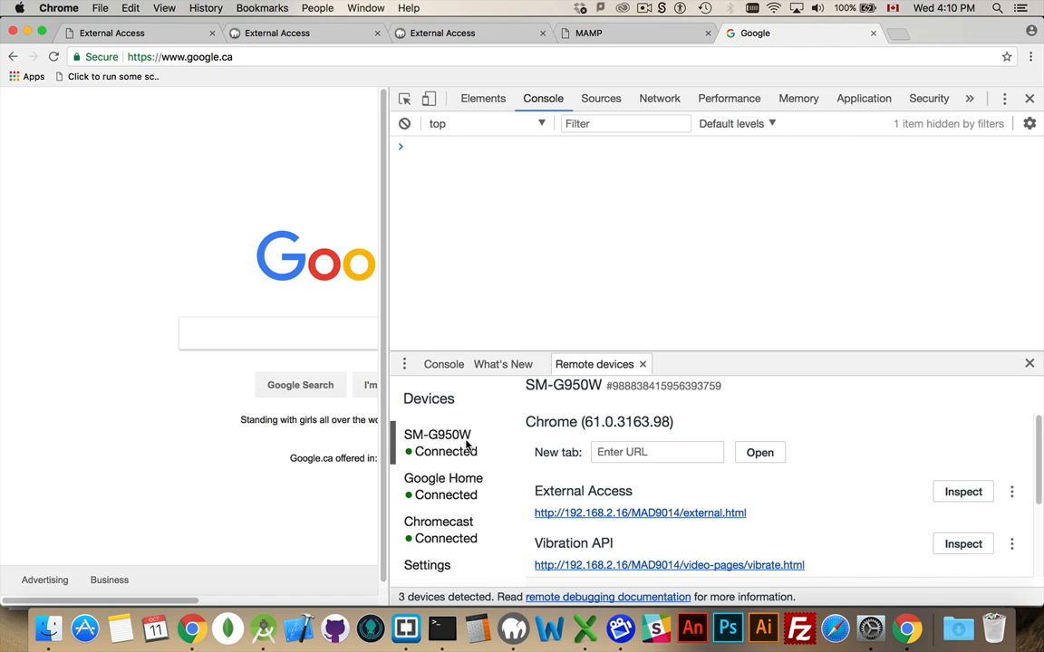
{"action": "mouse_move", "coordinate": [438, 456]}
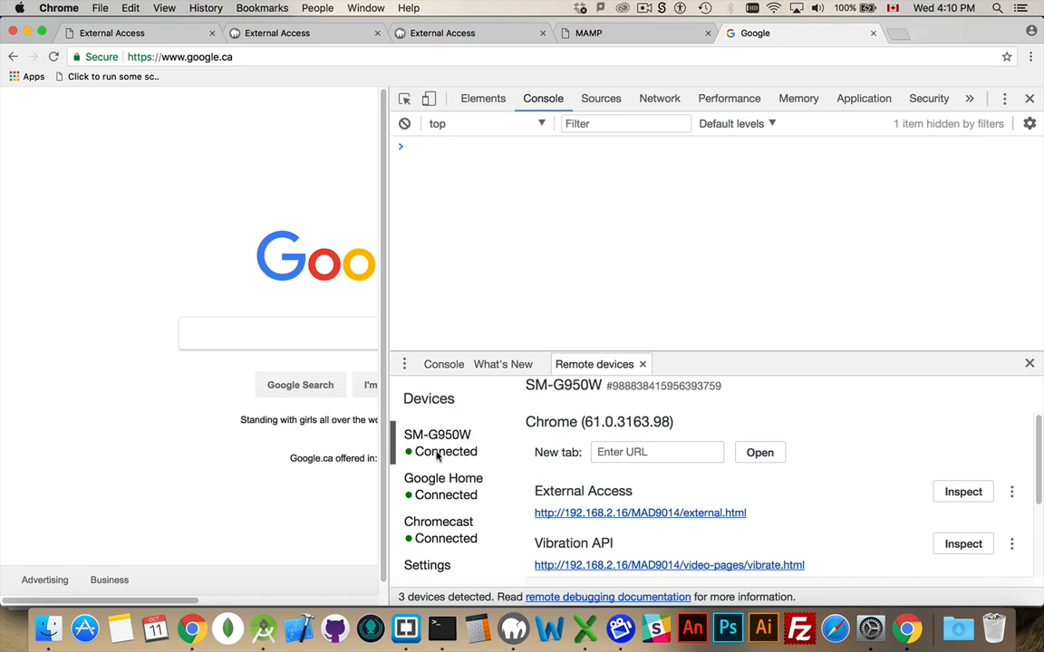
{"action": "mouse_move", "coordinate": [451, 462]}
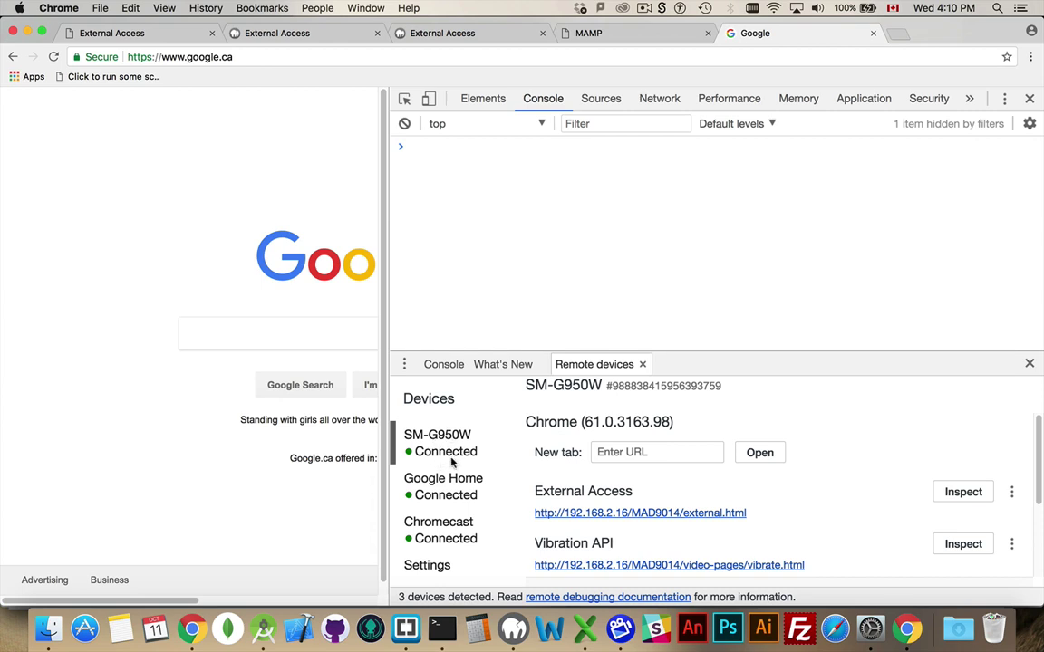
{"action": "mouse_move", "coordinate": [453, 433]}
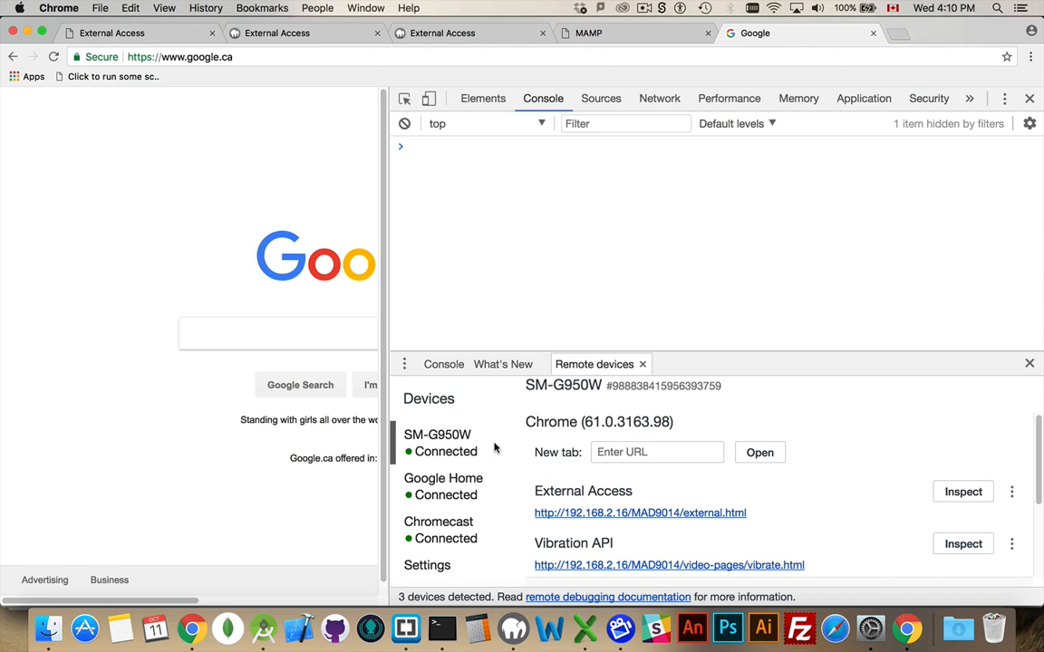
{"action": "mouse_move", "coordinate": [471, 454]}
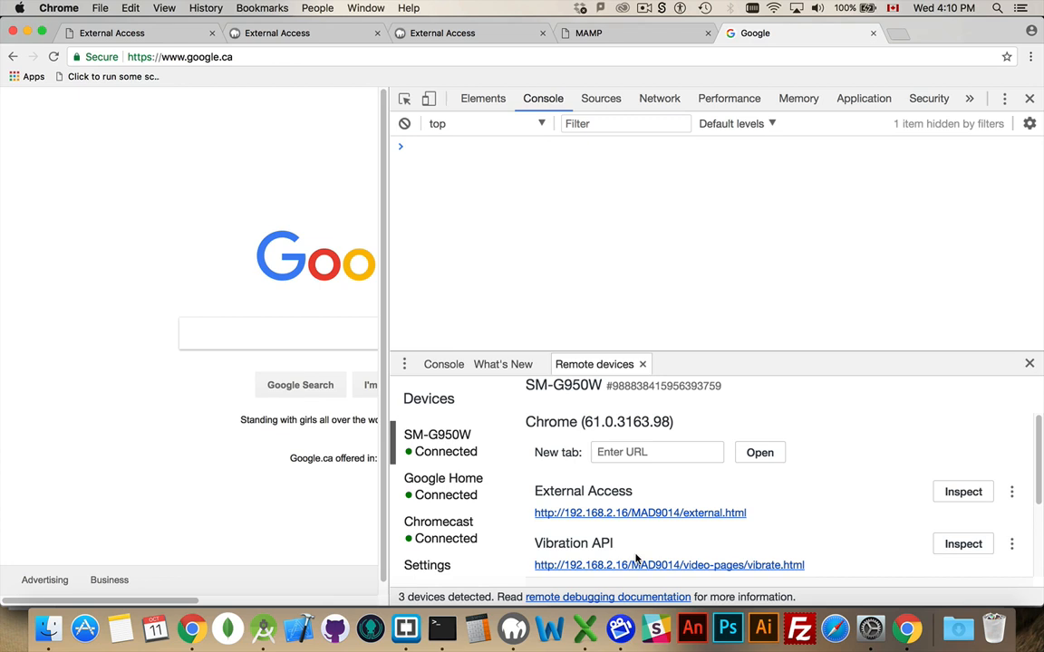
{"action": "mouse_move", "coordinate": [592, 524]}
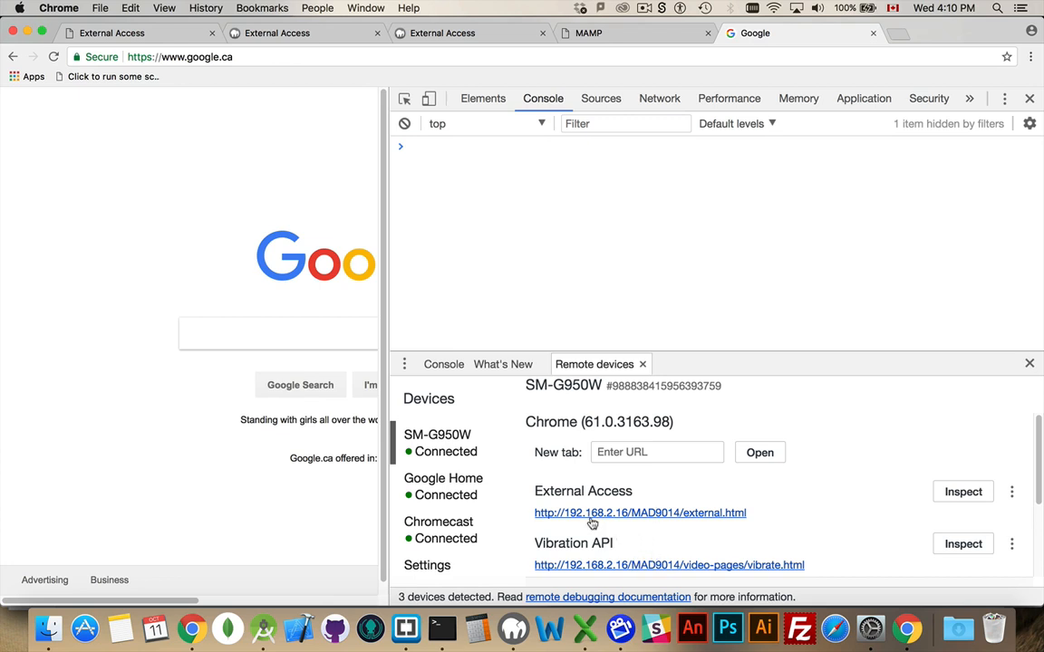
{"action": "mouse_move", "coordinate": [660, 553]}
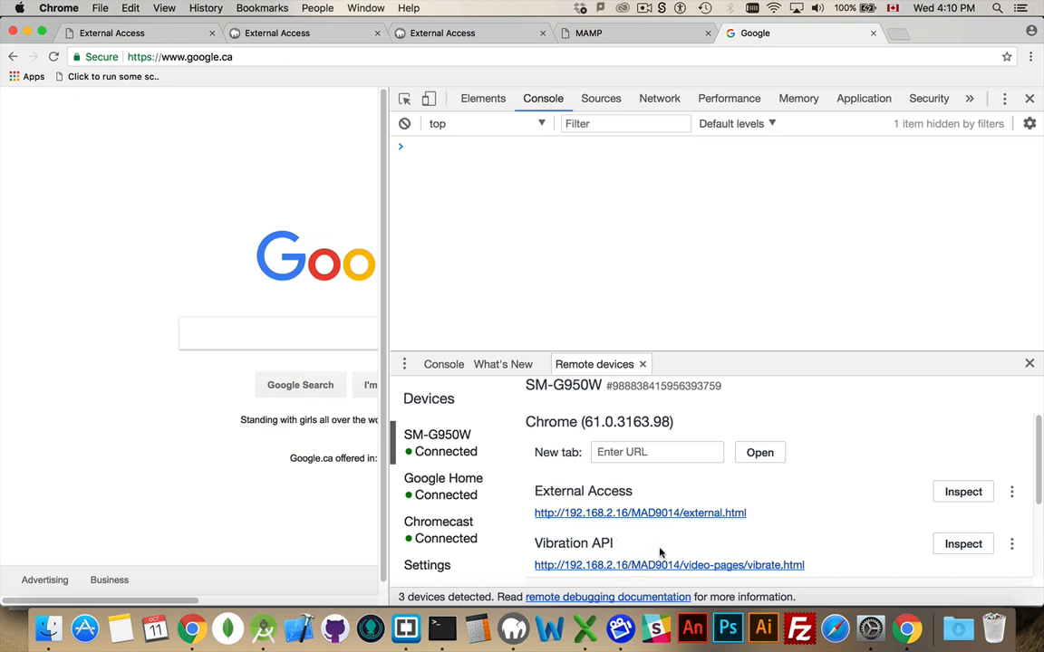
{"action": "mouse_move", "coordinate": [679, 516]}
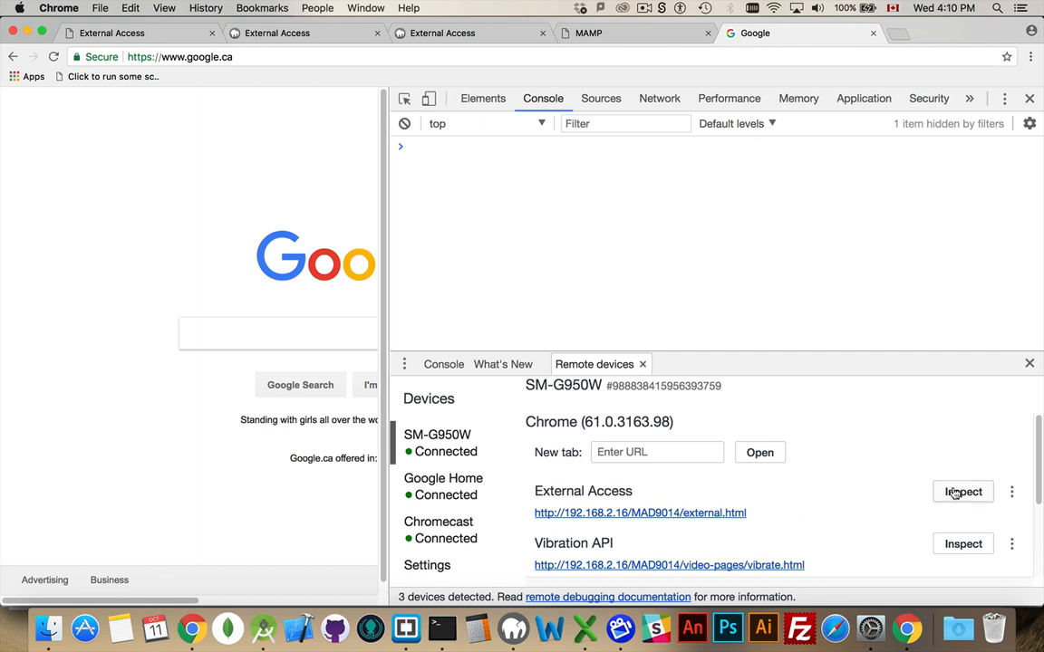
Inspect the phone's External Access page, widening and moving its window beside the local tab.
{"action": "left_click", "coordinate": [962, 491]}
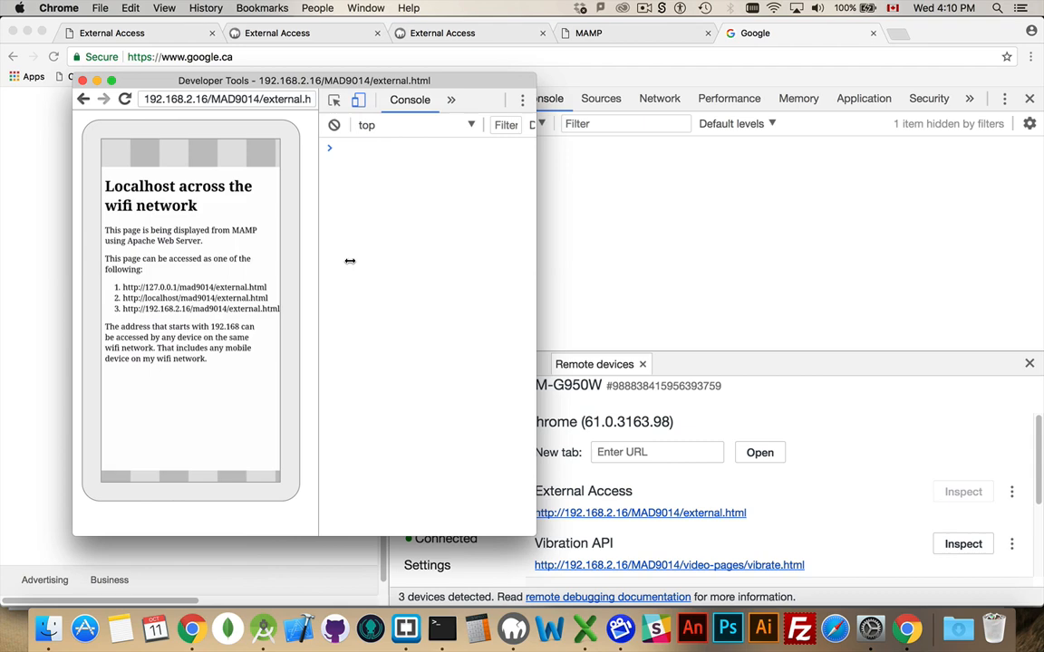
{"action": "left_click_drag", "start_coordinate": [350, 262], "coordinate": [587, 213]}
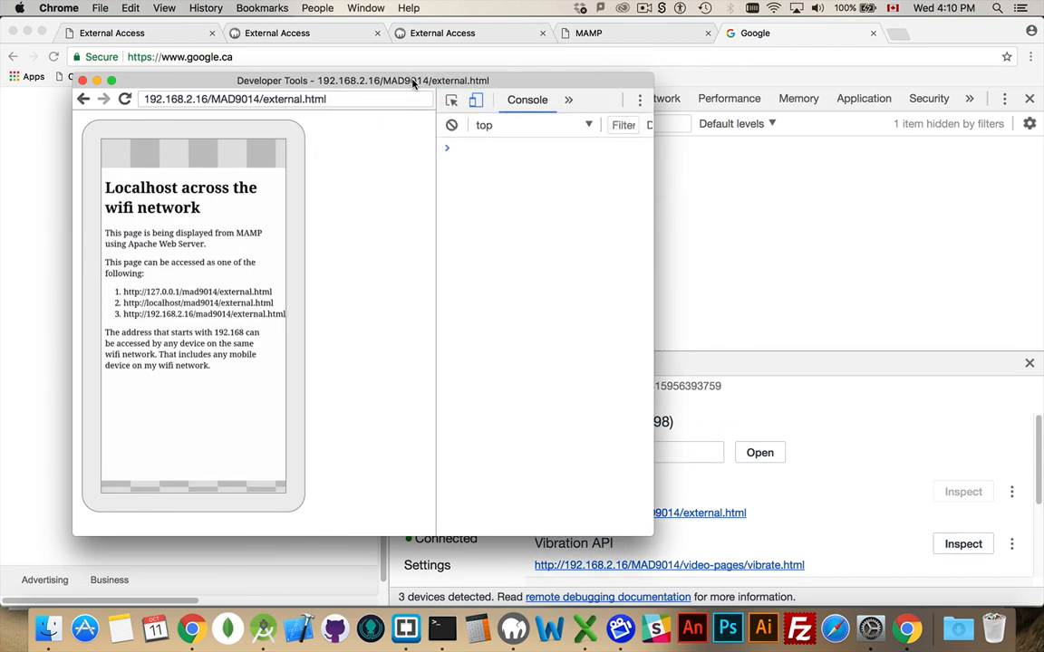
{"action": "left_click_drag", "start_coordinate": [362, 80], "coordinate": [669, 101]}
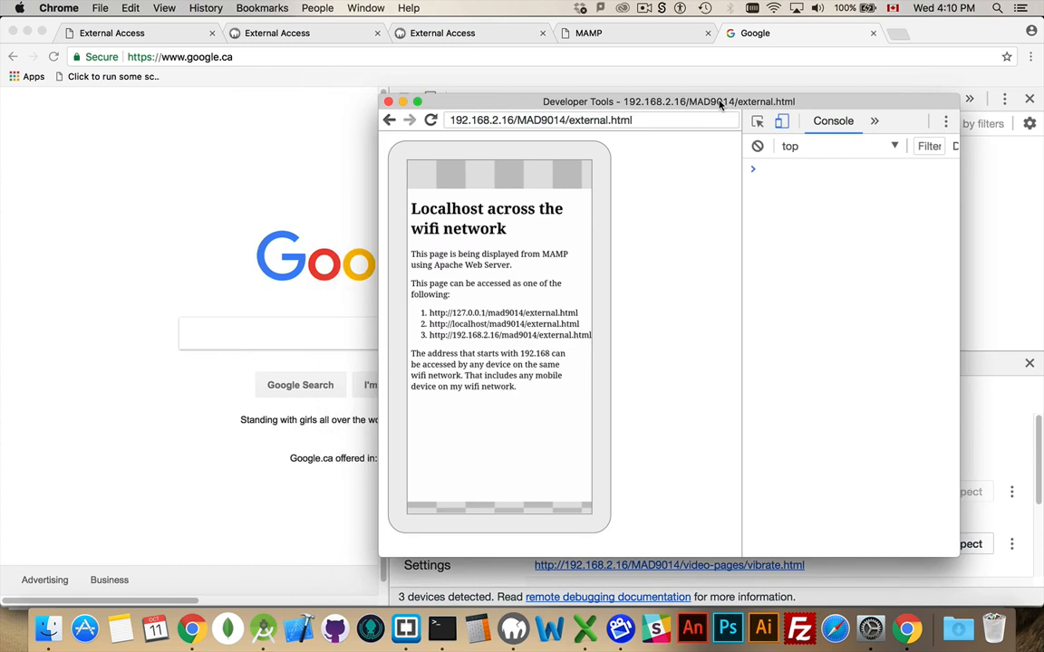
{"action": "mouse_move", "coordinate": [642, 291]}
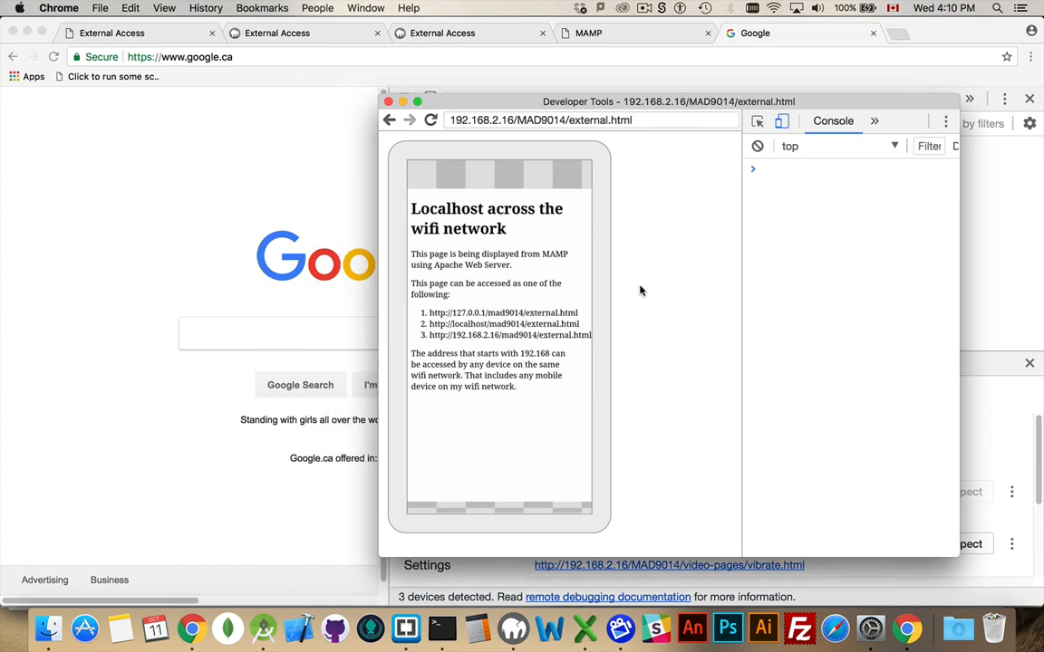
{"action": "left_click", "coordinate": [444, 32]}
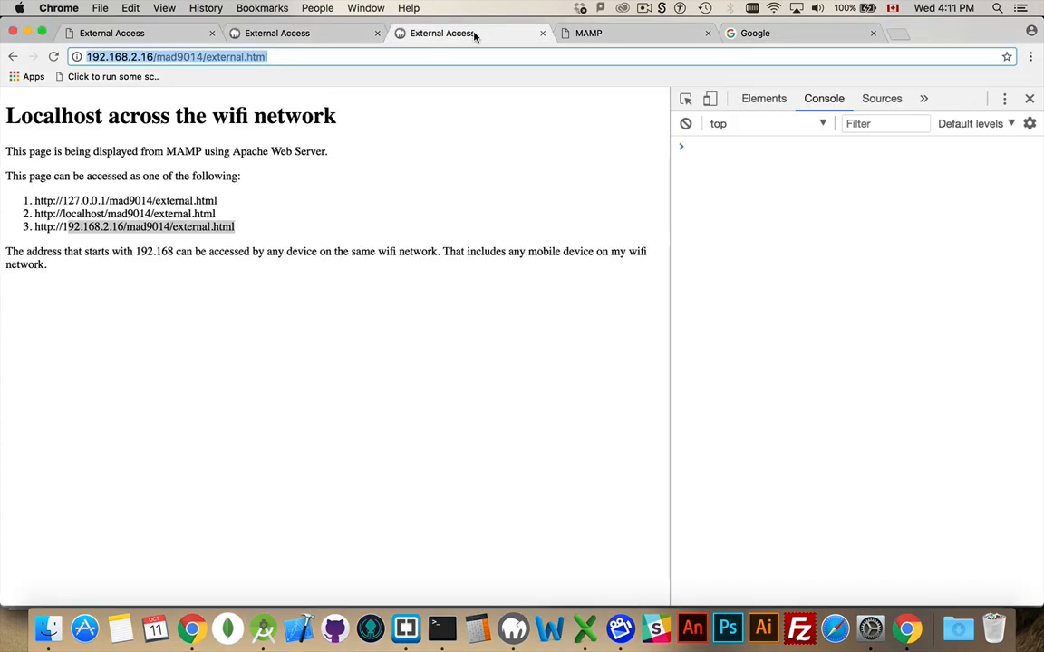
{"action": "mouse_move", "coordinate": [732, 408]}
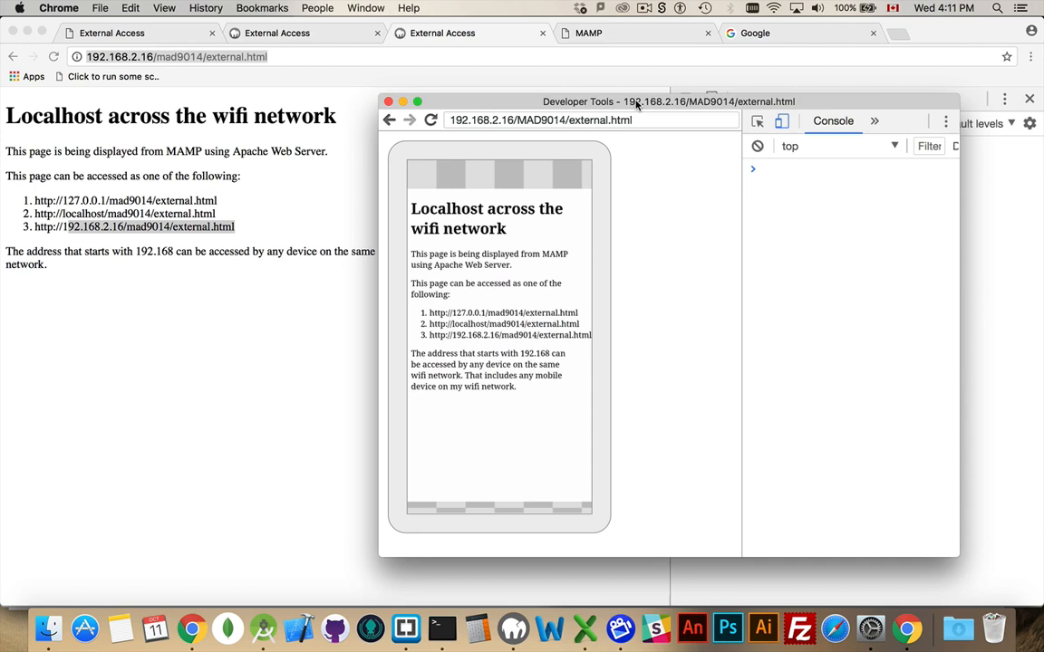
{"action": "left_click_drag", "start_coordinate": [669, 101], "coordinate": [712, 150]}
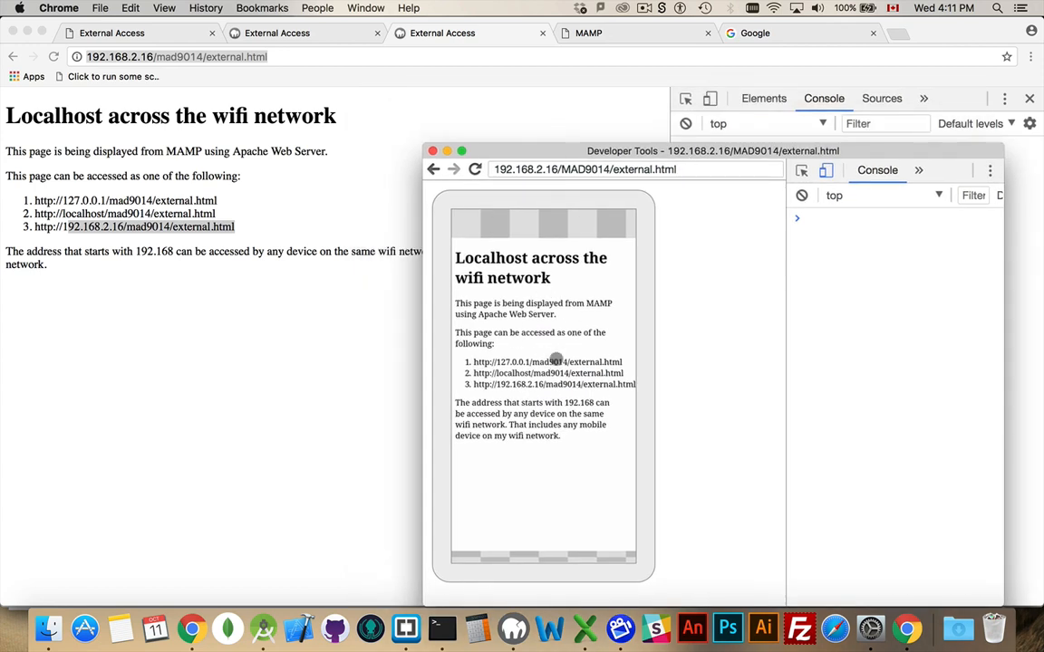
{"action": "mouse_move", "coordinate": [555, 334]}
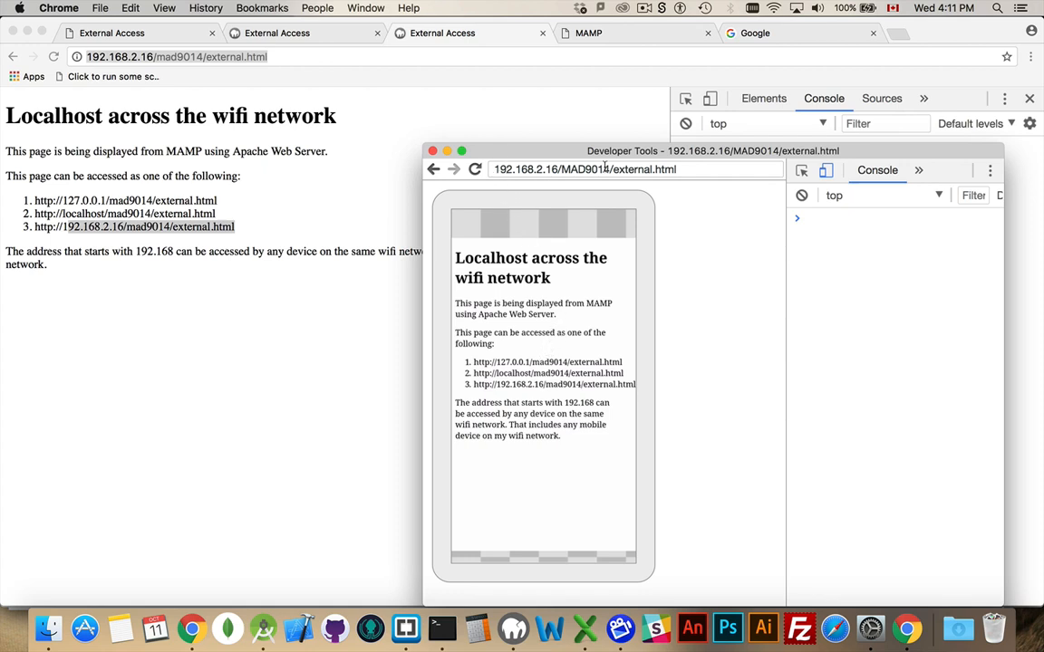
{"action": "mouse_move", "coordinate": [527, 349]}
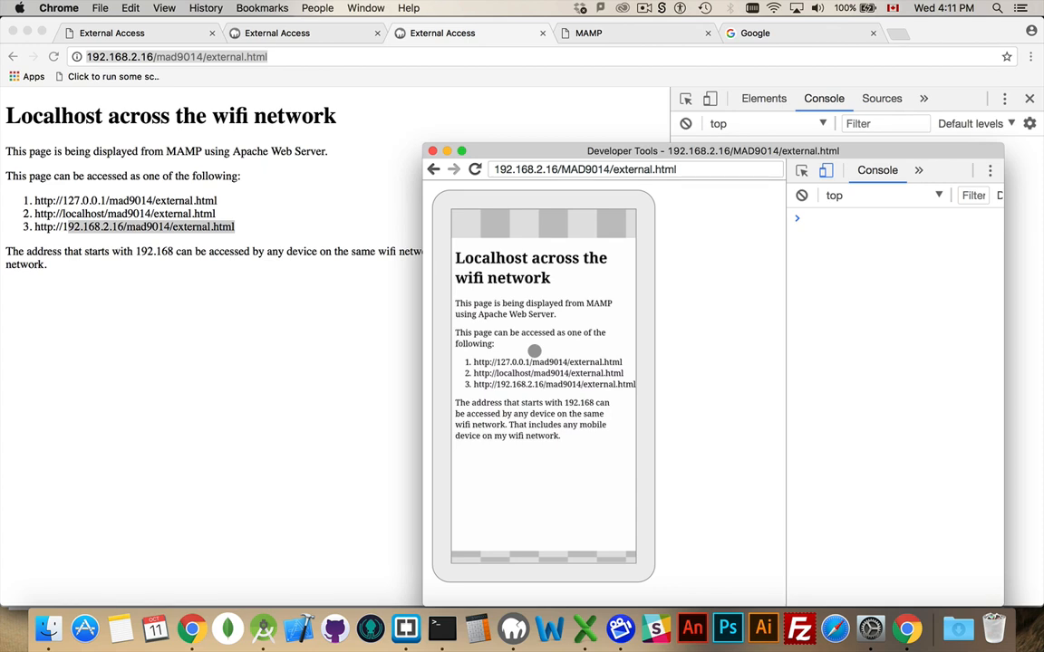
{"action": "mouse_move", "coordinate": [136, 318]}
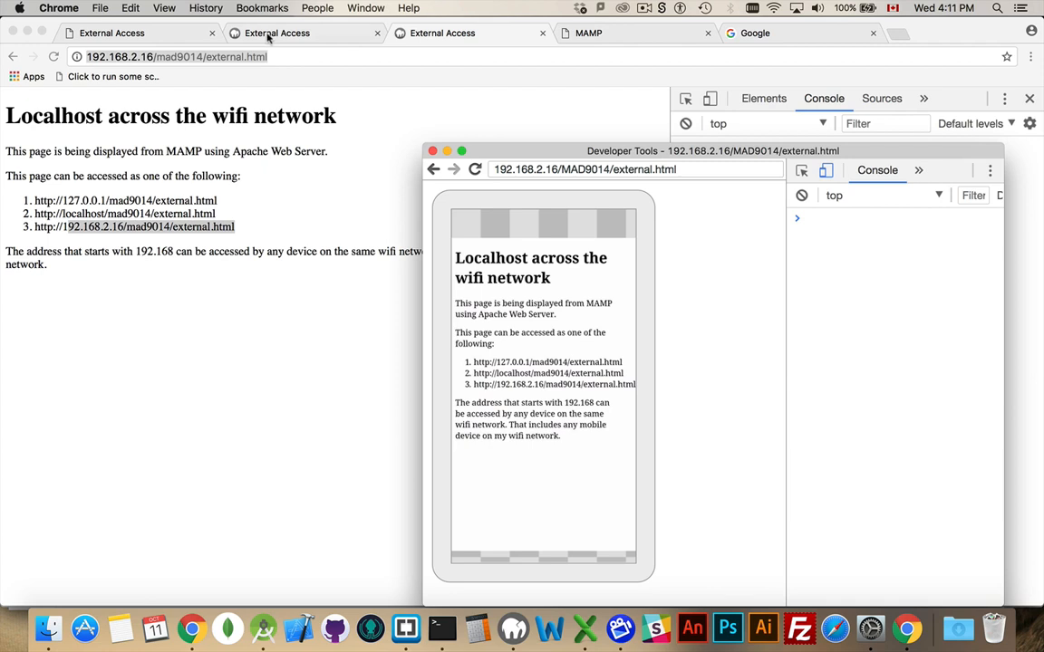
{"action": "mouse_move", "coordinate": [143, 205]}
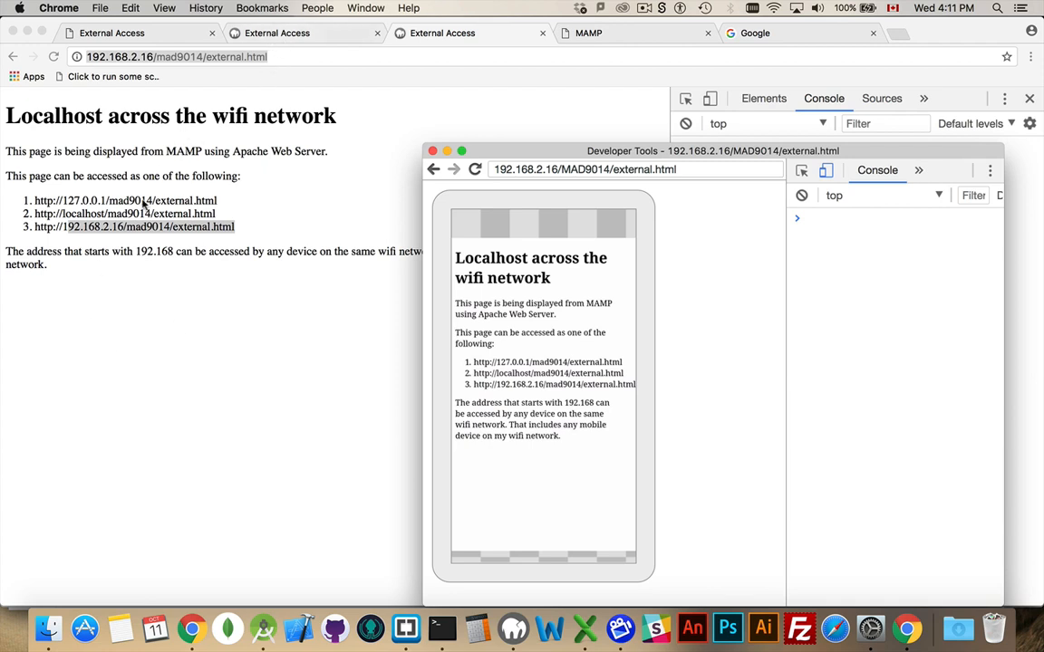
{"action": "mouse_move", "coordinate": [240, 284]}
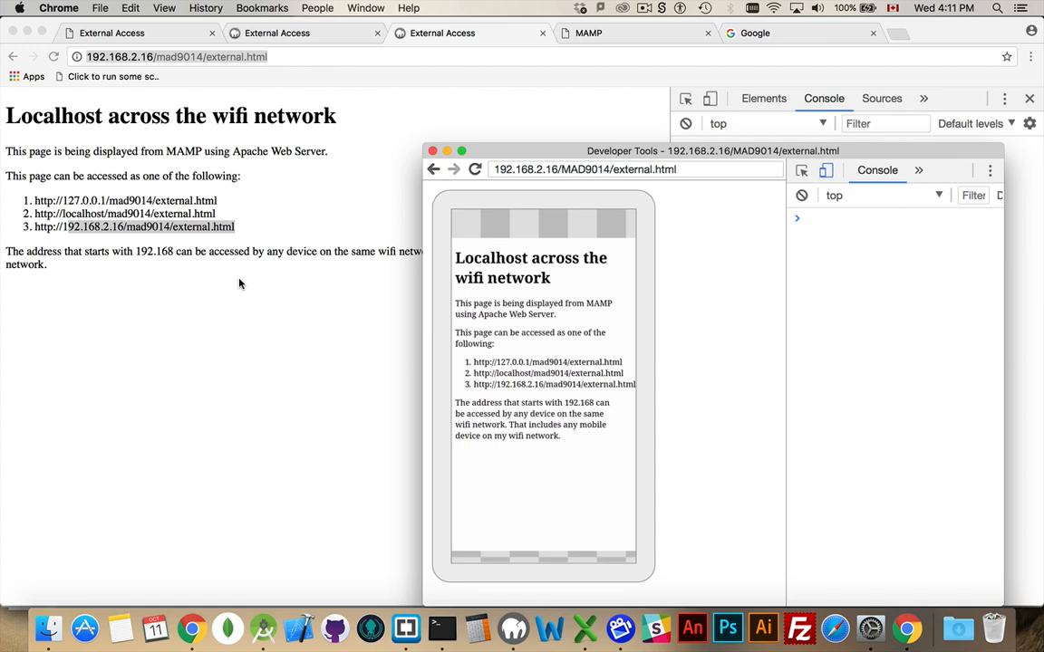
{"action": "mouse_move", "coordinate": [596, 420]}
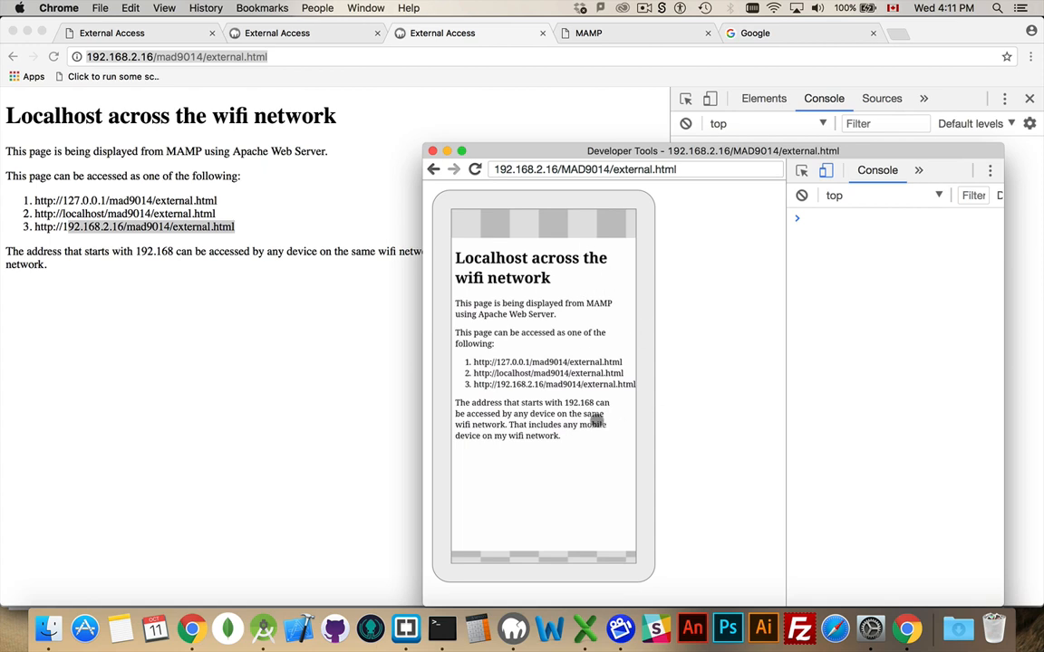
{"action": "mouse_move", "coordinate": [659, 346]}
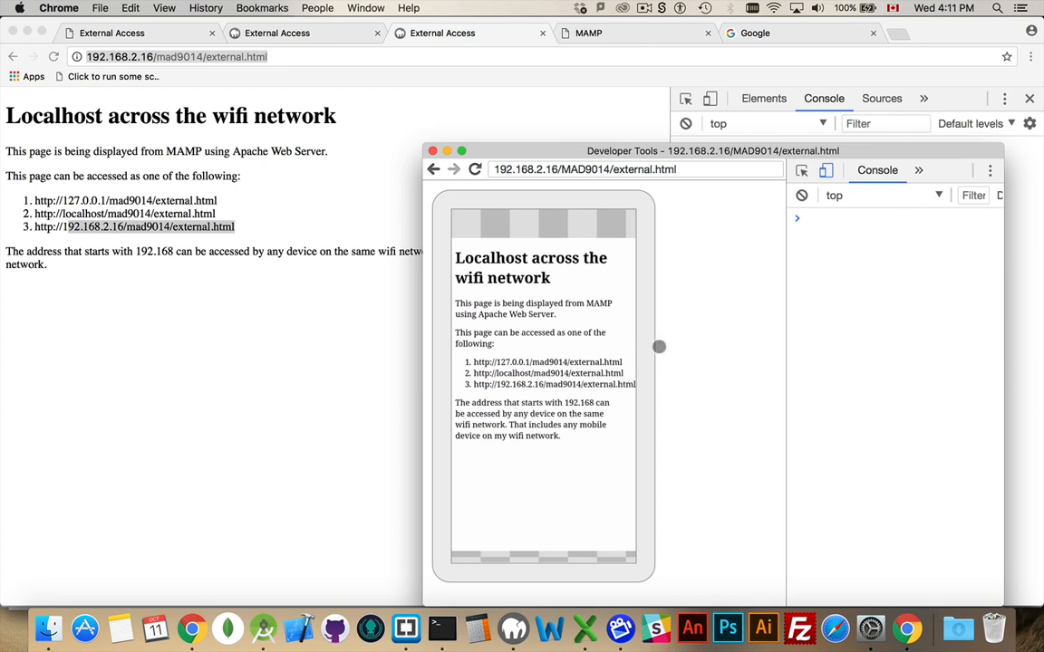
{"action": "mouse_move", "coordinate": [540, 351]}
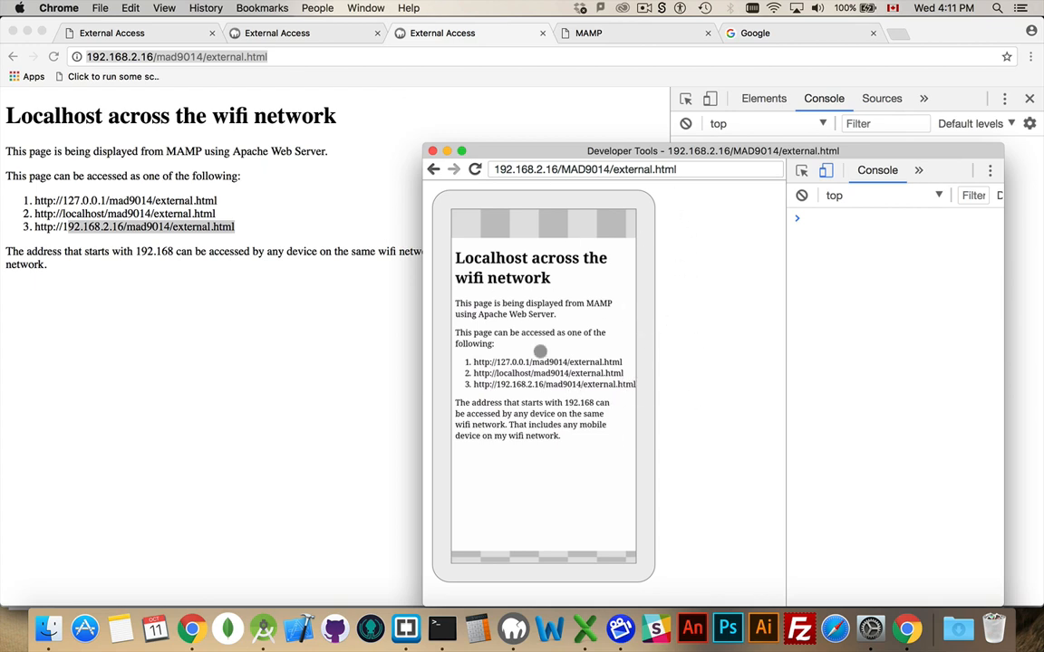
{"action": "mouse_move", "coordinate": [682, 307]}
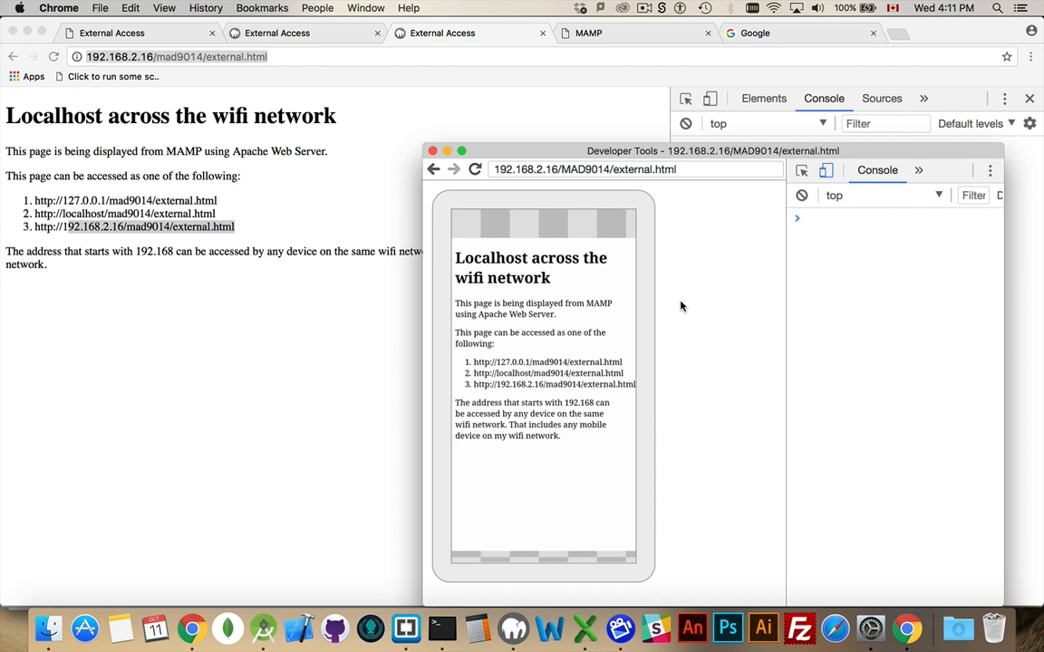
{"action": "mouse_move", "coordinate": [227, 133]}
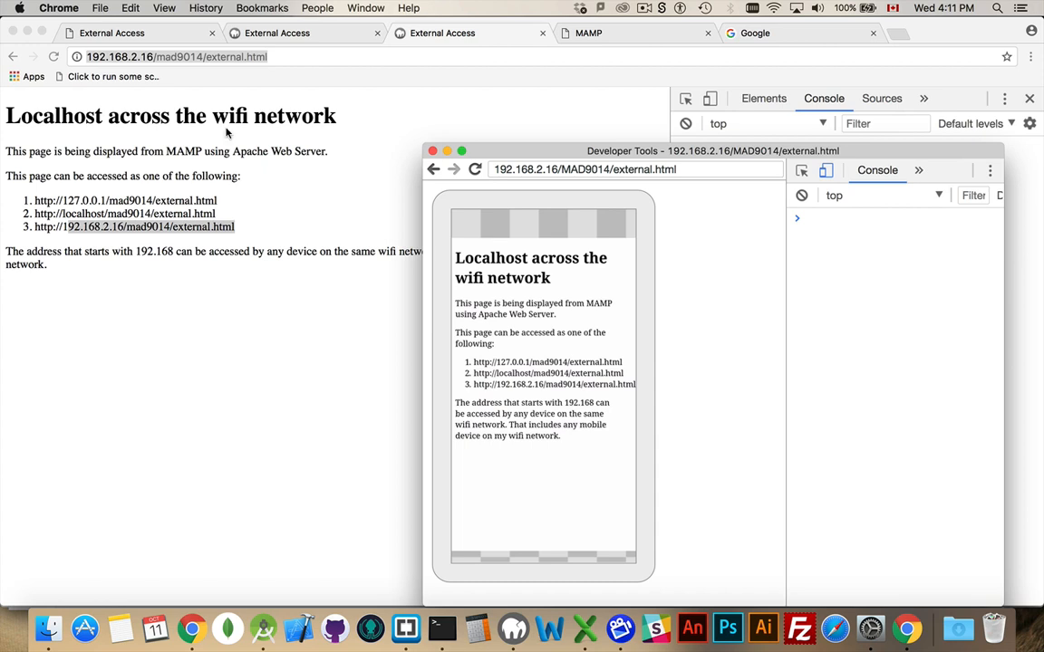
{"action": "mouse_move", "coordinate": [165, 131]}
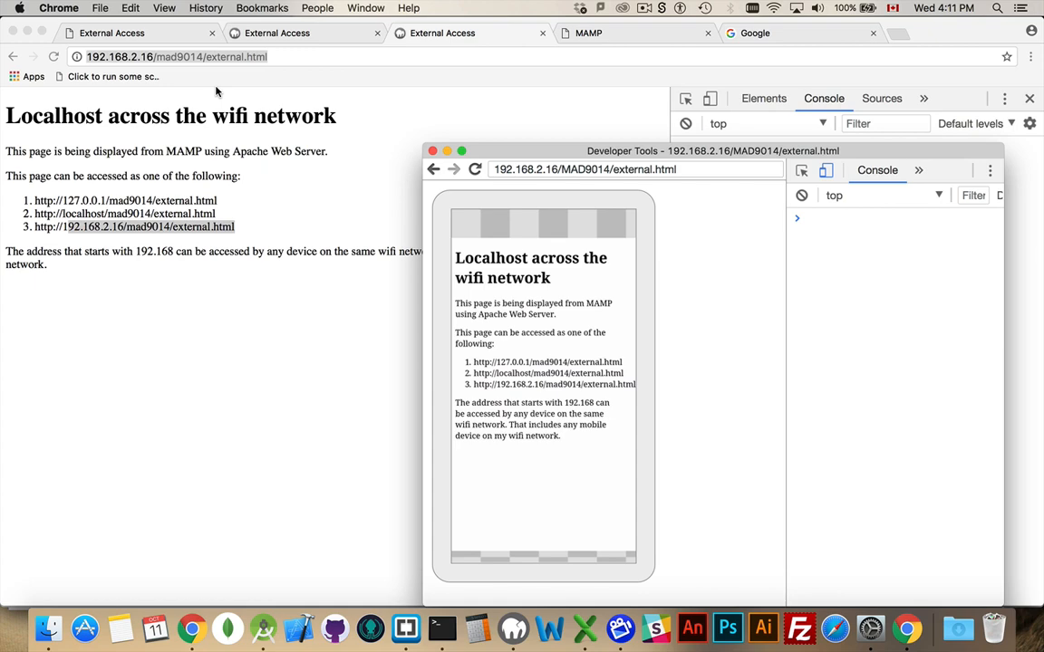
{"action": "mouse_move", "coordinate": [229, 86]}
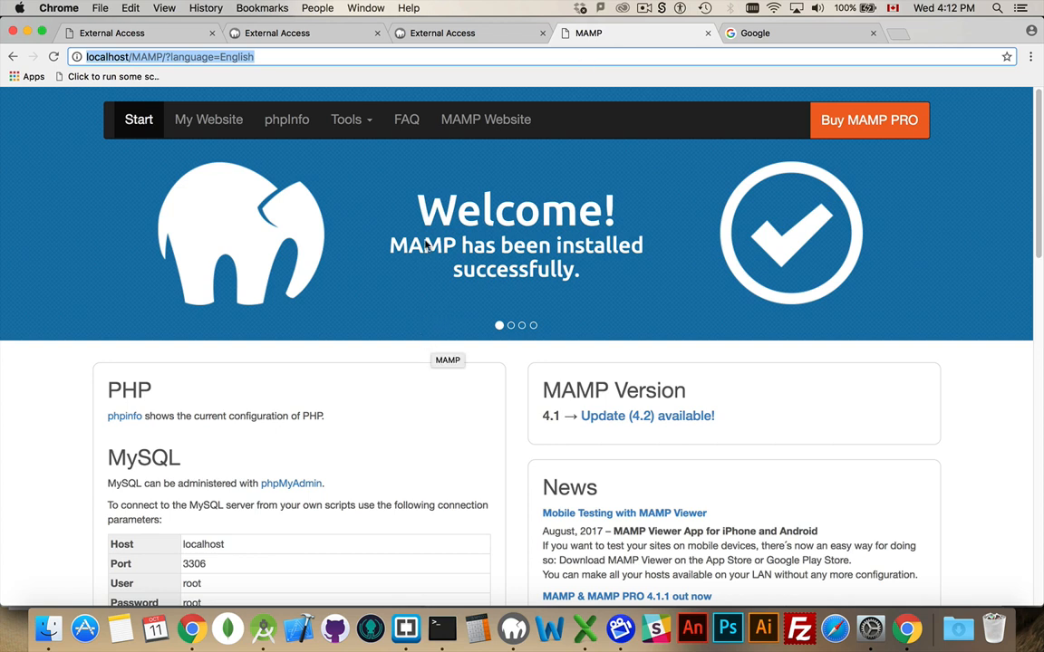
{"action": "mouse_move", "coordinate": [351, 376]}
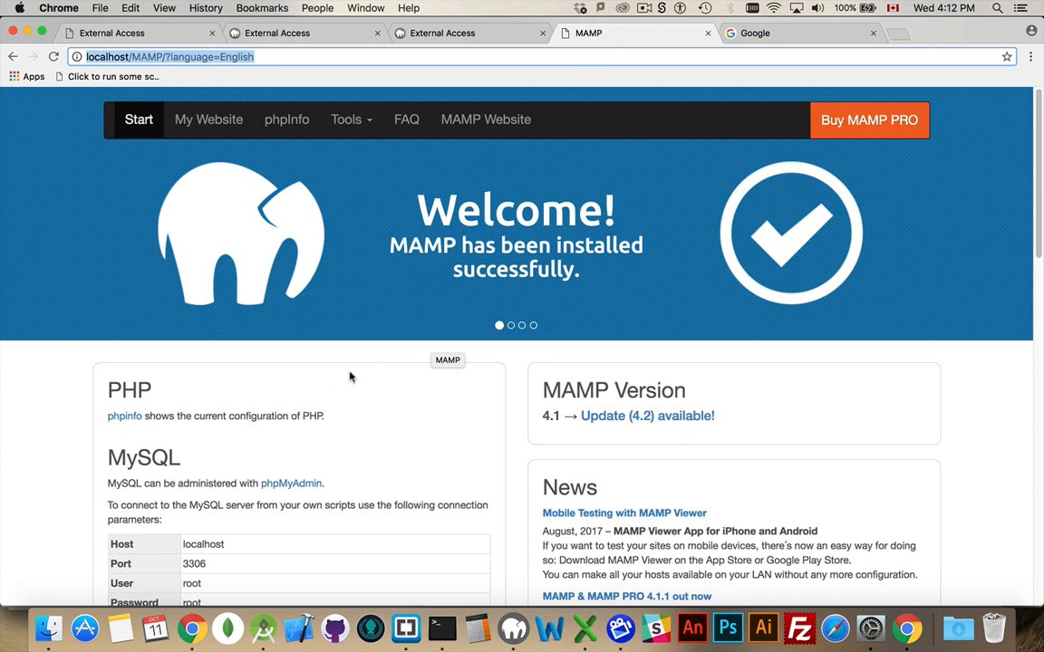
{"action": "mouse_move", "coordinate": [447, 143]}
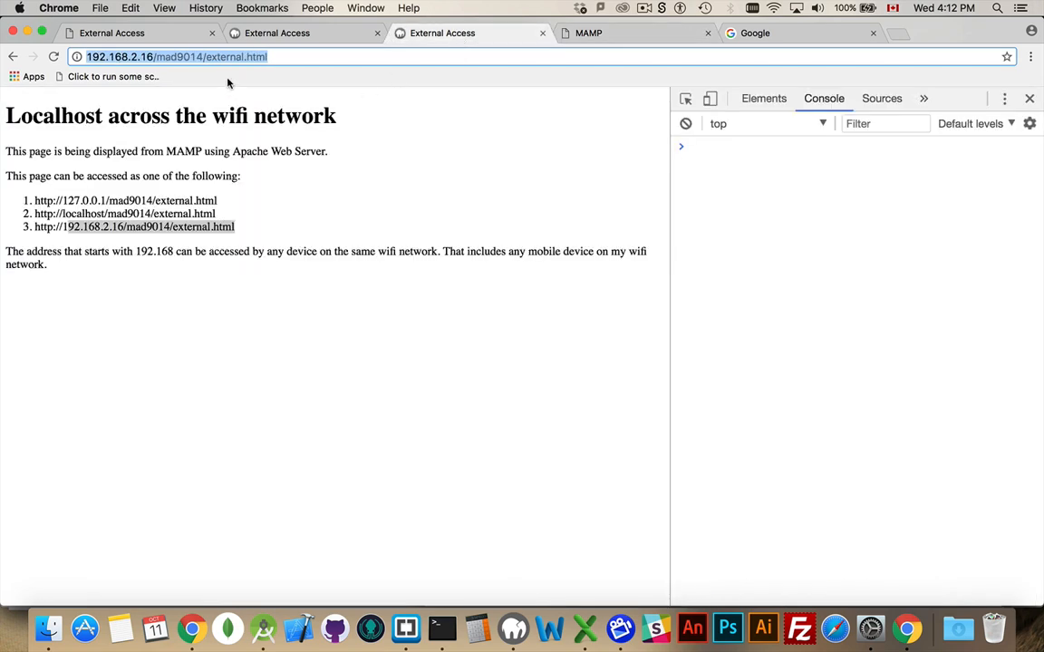
{"action": "mouse_move", "coordinate": [242, 74]}
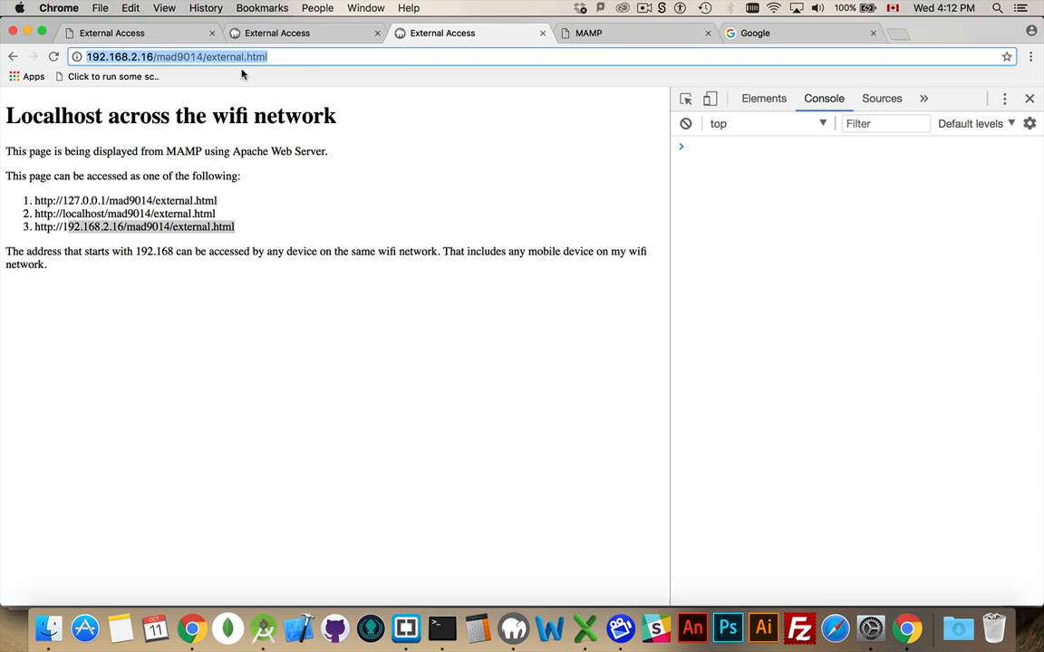
{"action": "mouse_move", "coordinate": [378, 216]}
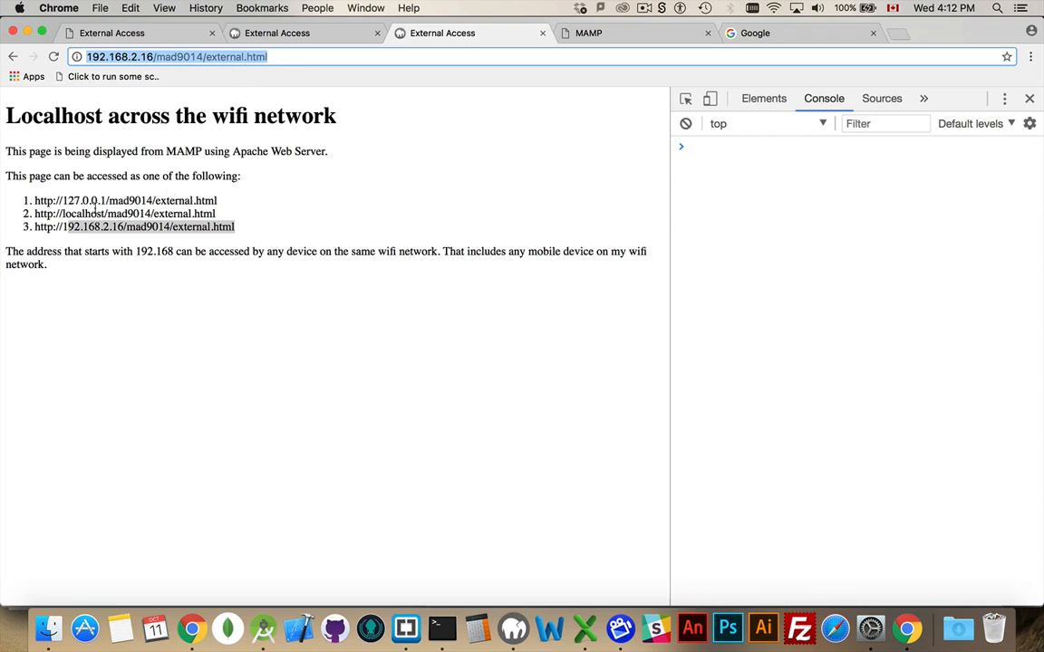
Select the 192.168.2.16 address in the page list and bring Terminal forward.
{"action": "double_click", "coordinate": [81, 226]}
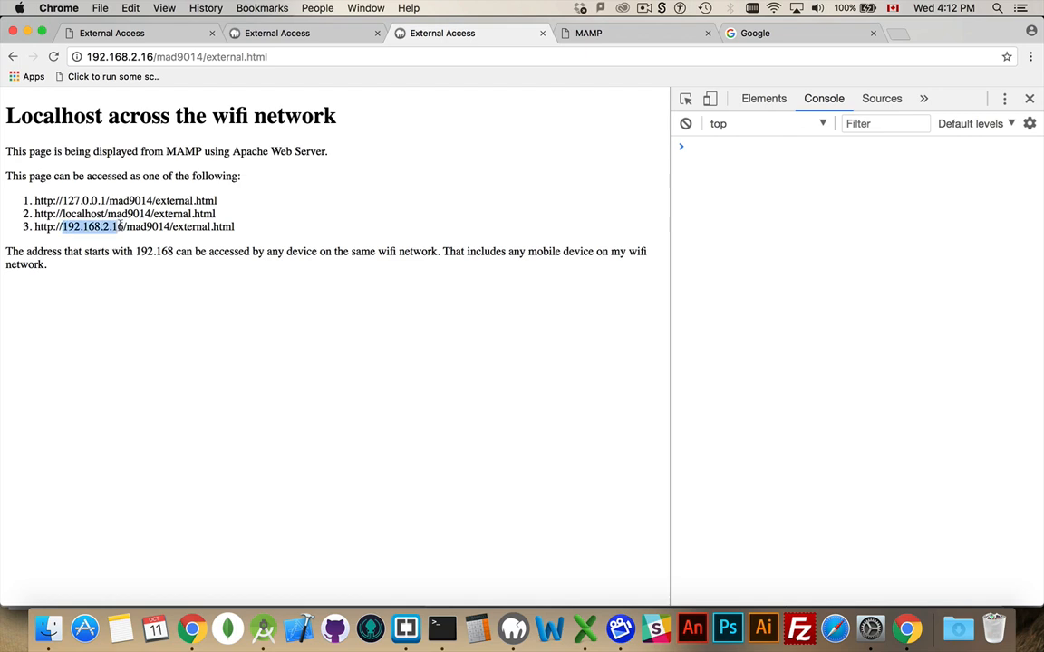
{"action": "left_click", "coordinate": [442, 628]}
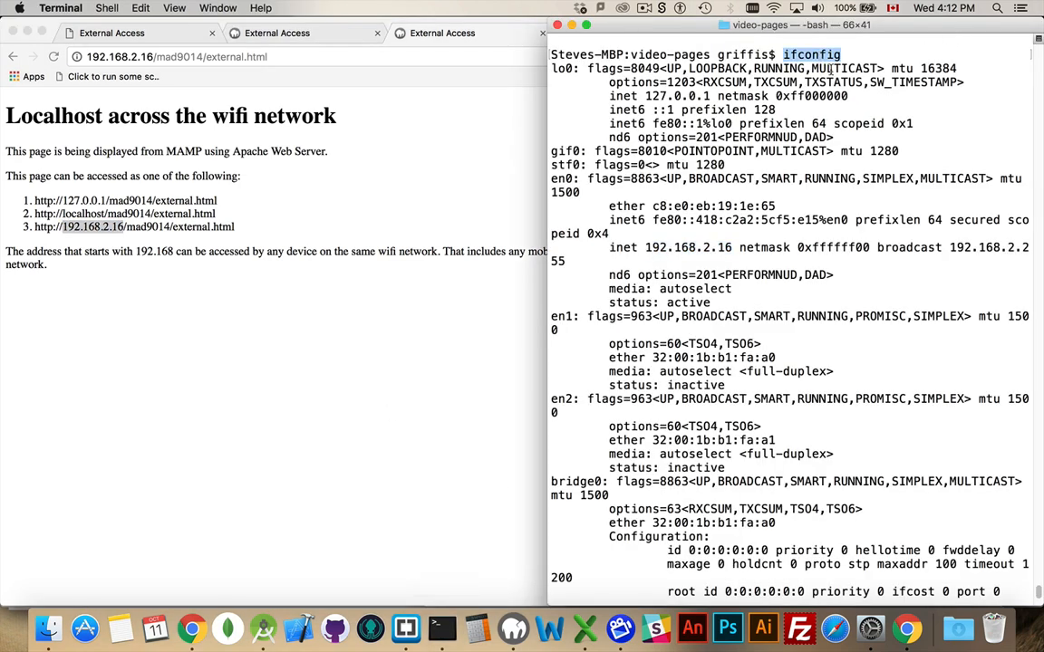
{"action": "mouse_move", "coordinate": [906, 145]}
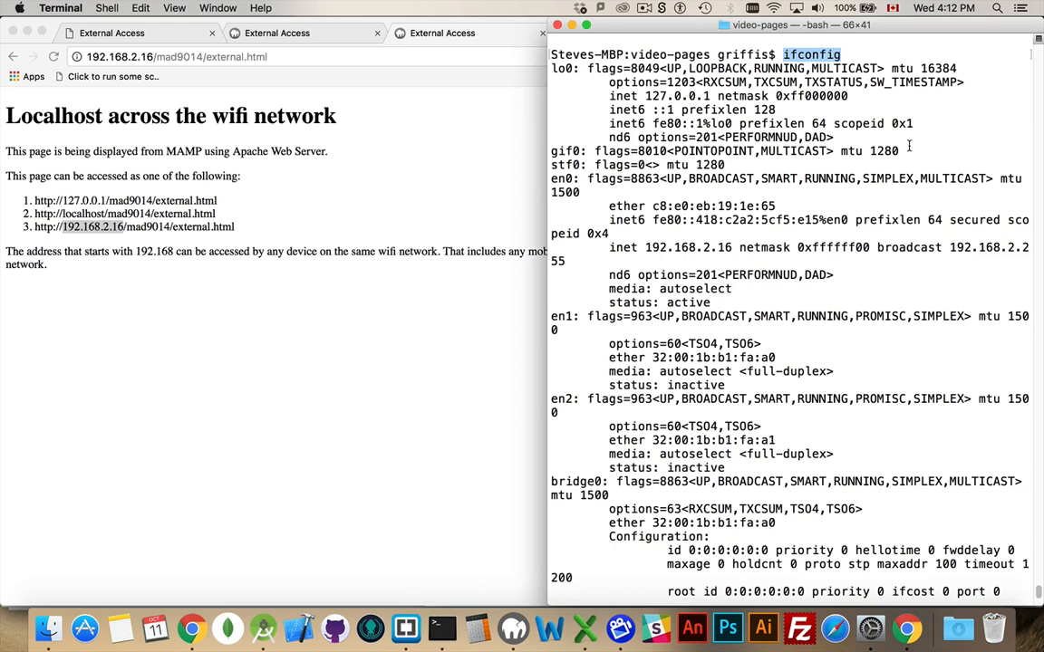